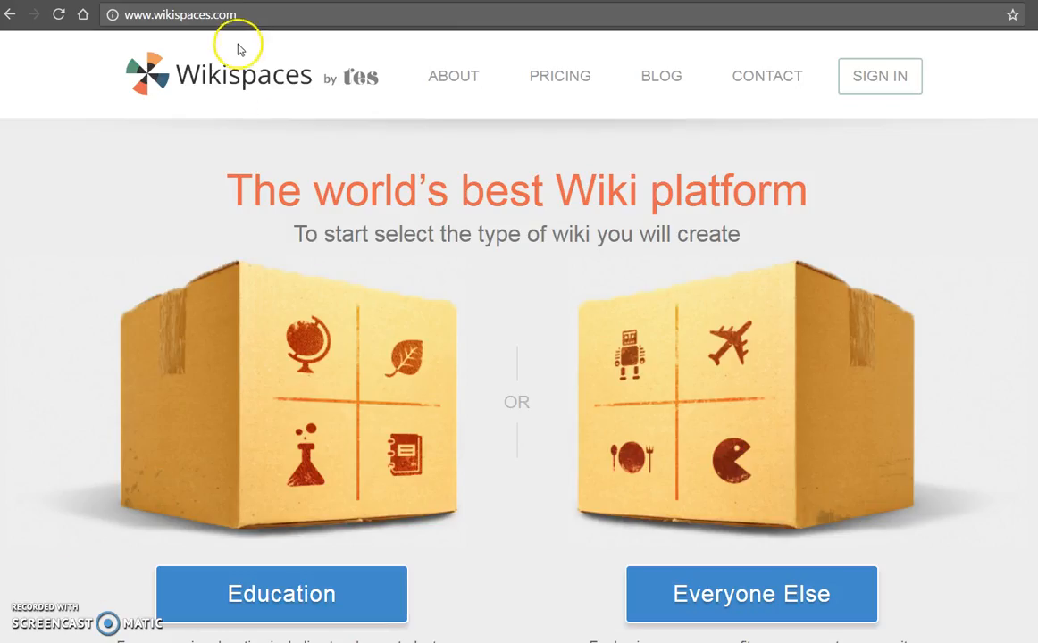
mouse_move(260, 418)
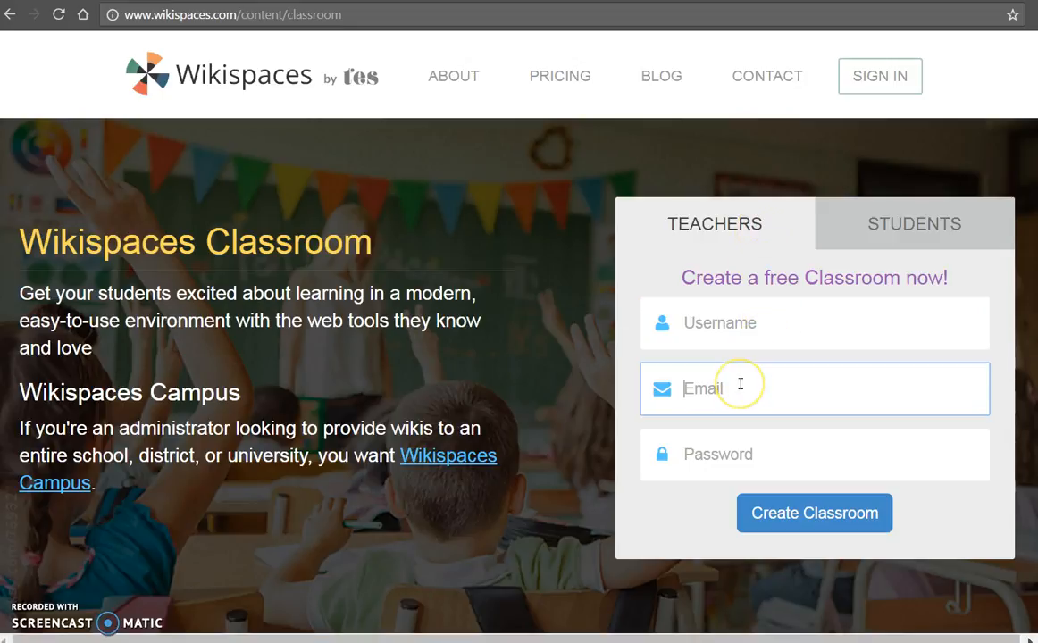
- Go to the Education area to reach the Wikispaces Classroom page
left_click(814, 455)
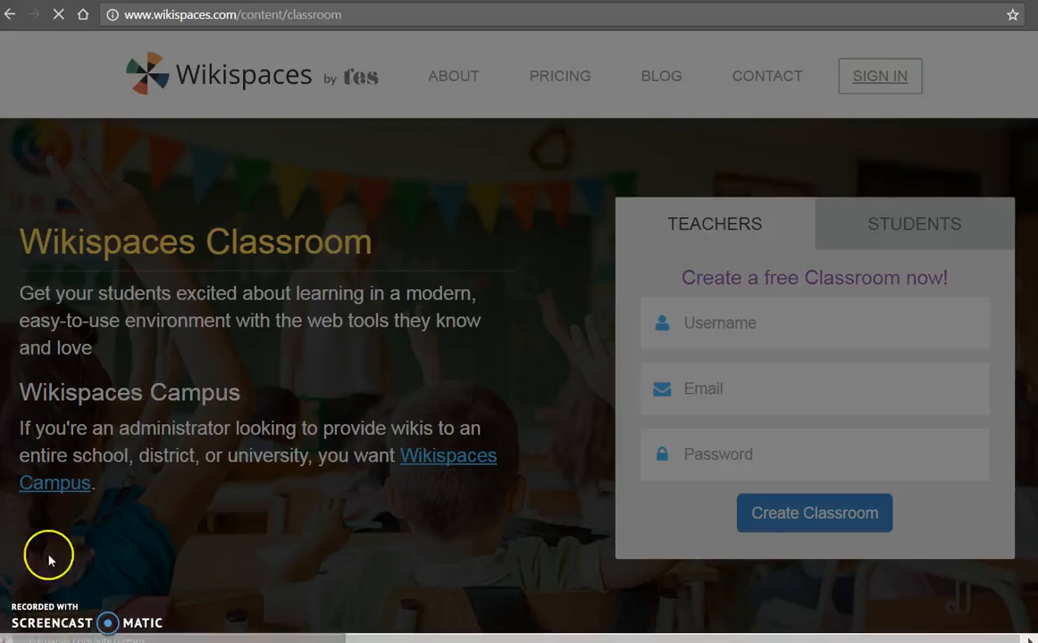
- Sign in with the account username and password to reach the Dashboard
left_click(879, 75)
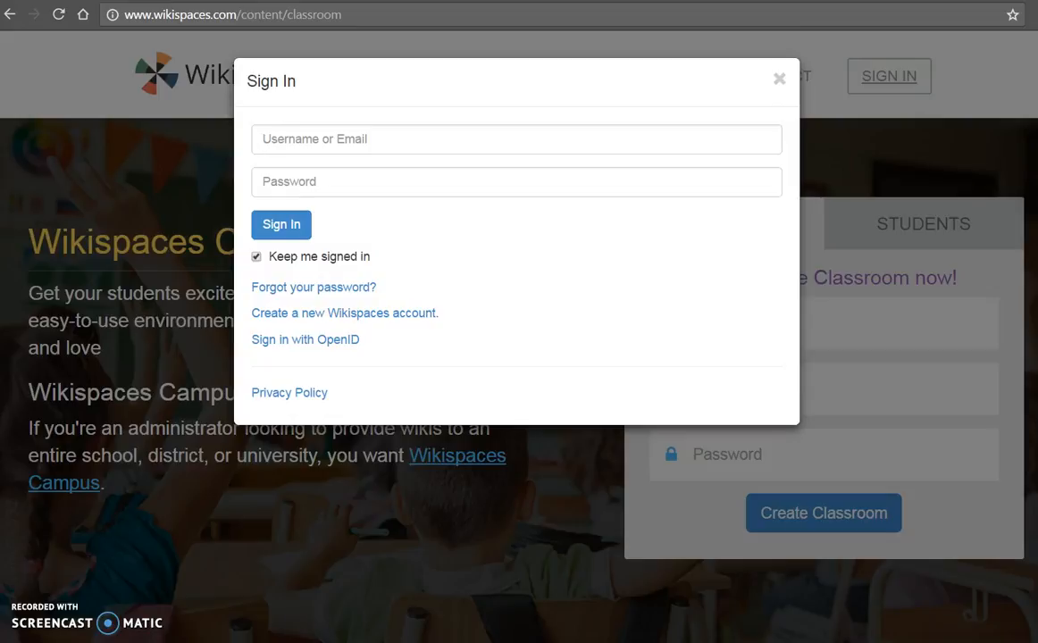
left_click(283, 225)
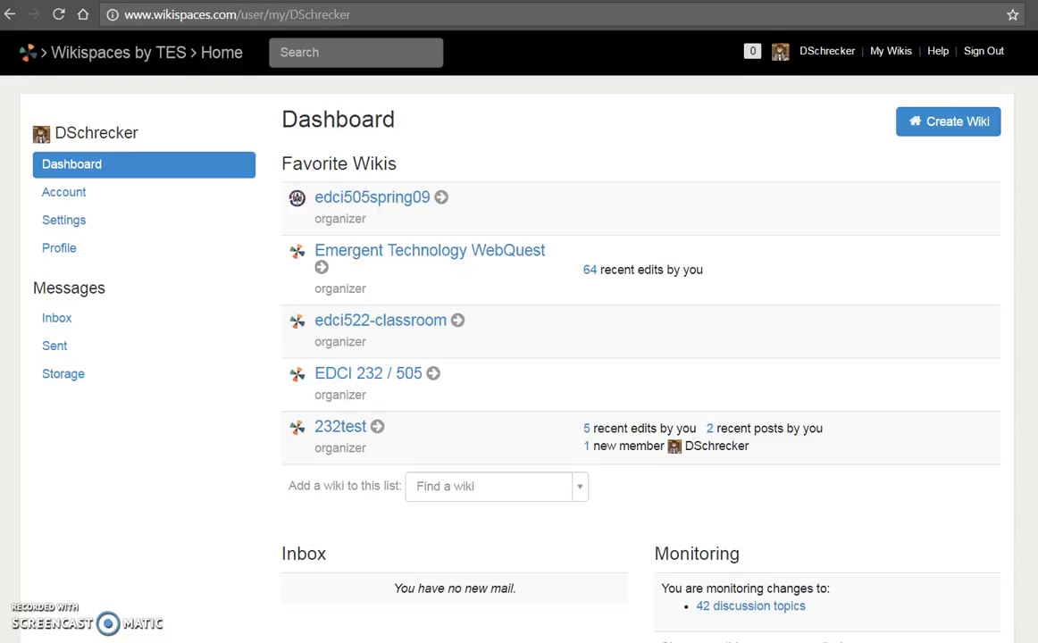
mouse_move(193, 107)
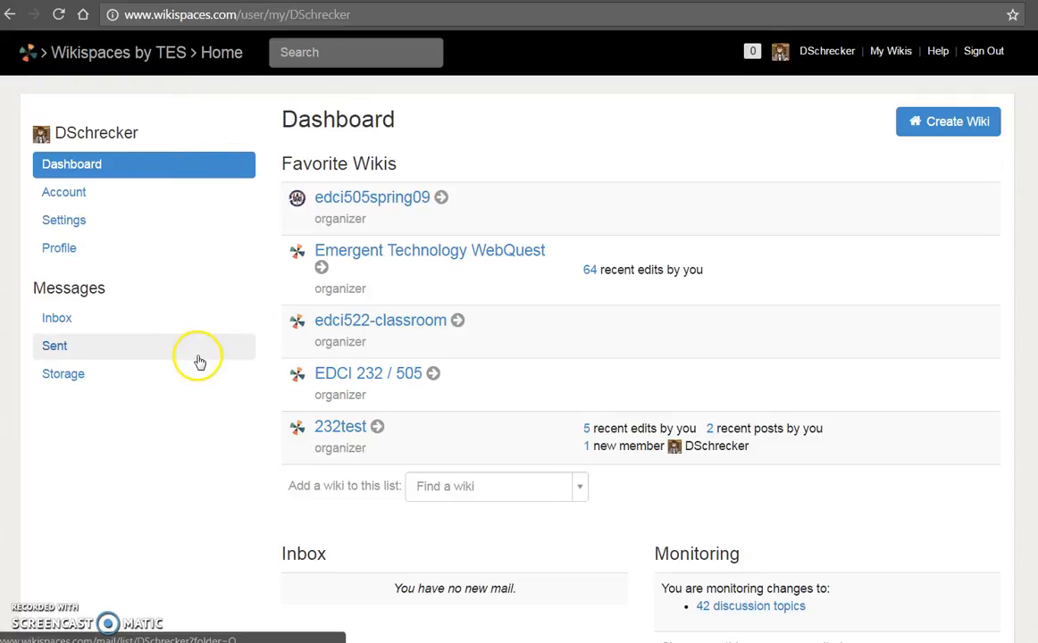
mouse_move(500, 132)
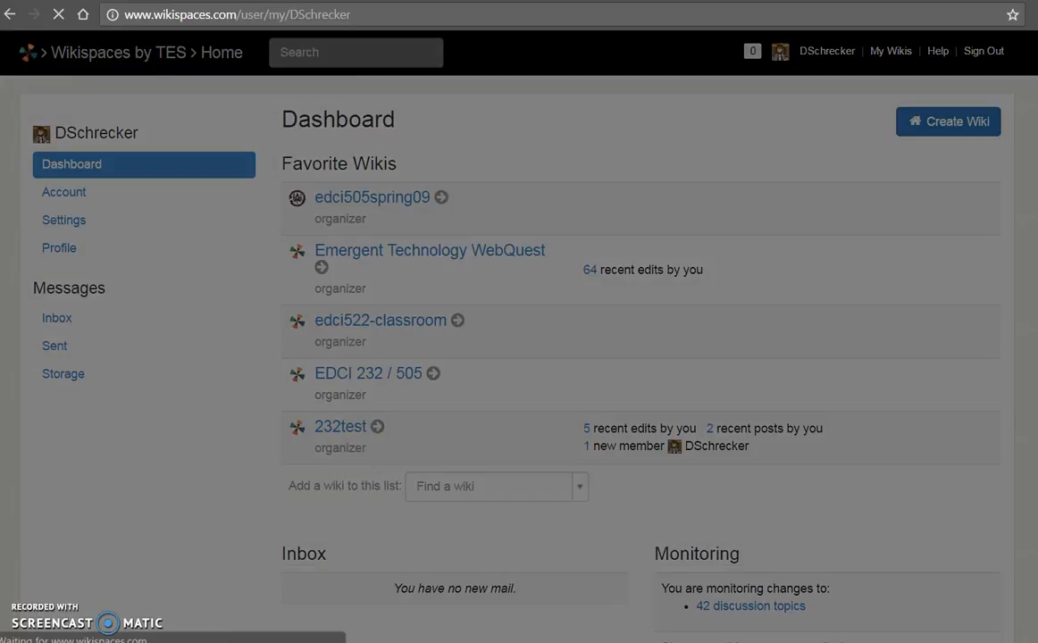
- Start a new wiki with Higher Education as the industry and continue to its details
left_click(947, 122)
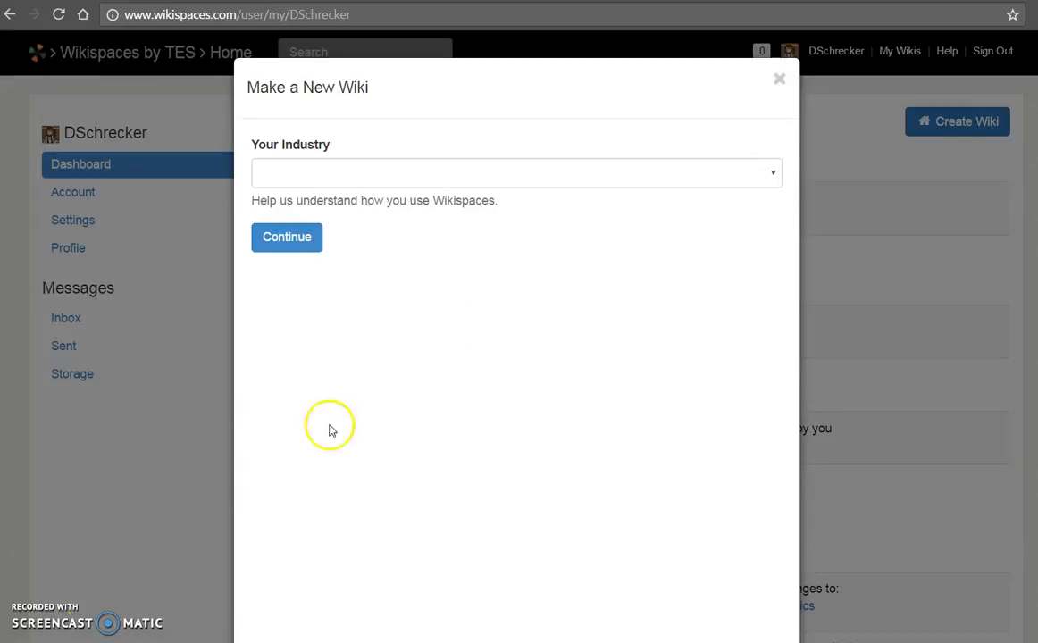
left_click(516, 172)
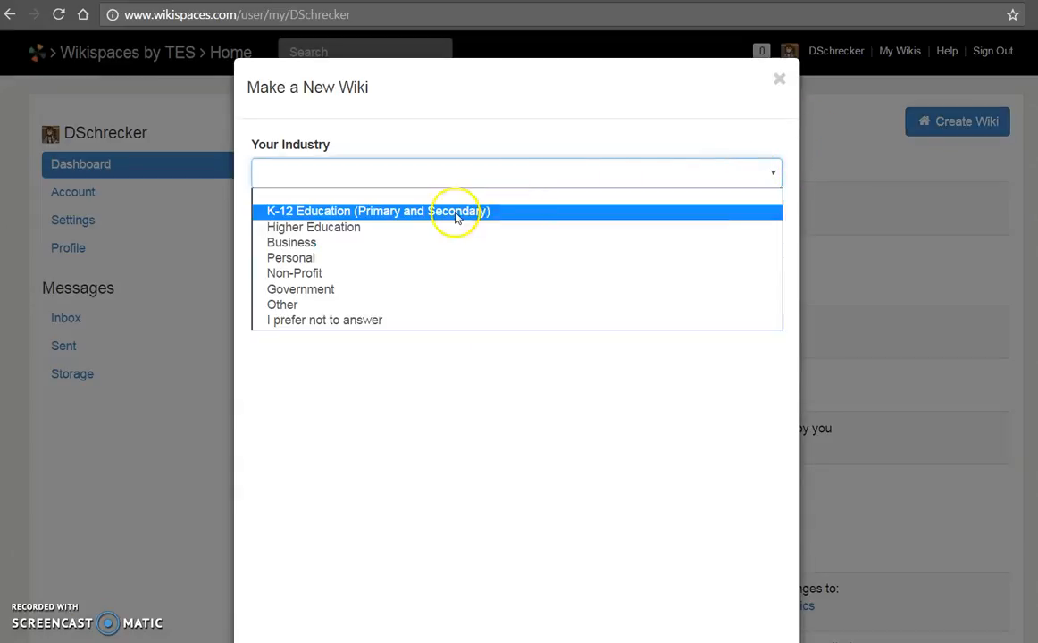
left_click(314, 227)
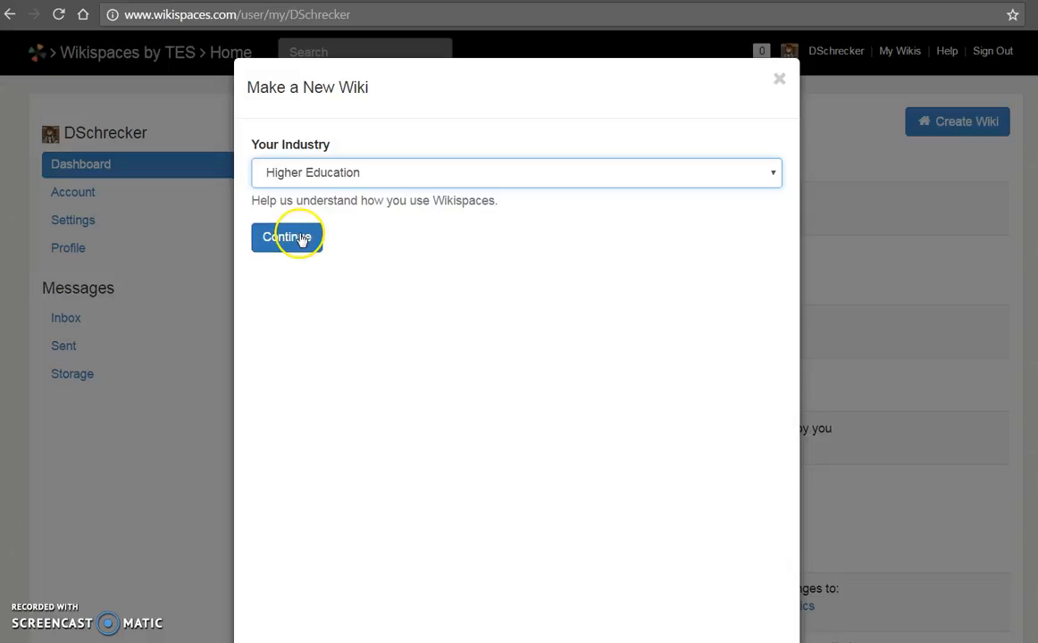
left_click(286, 236)
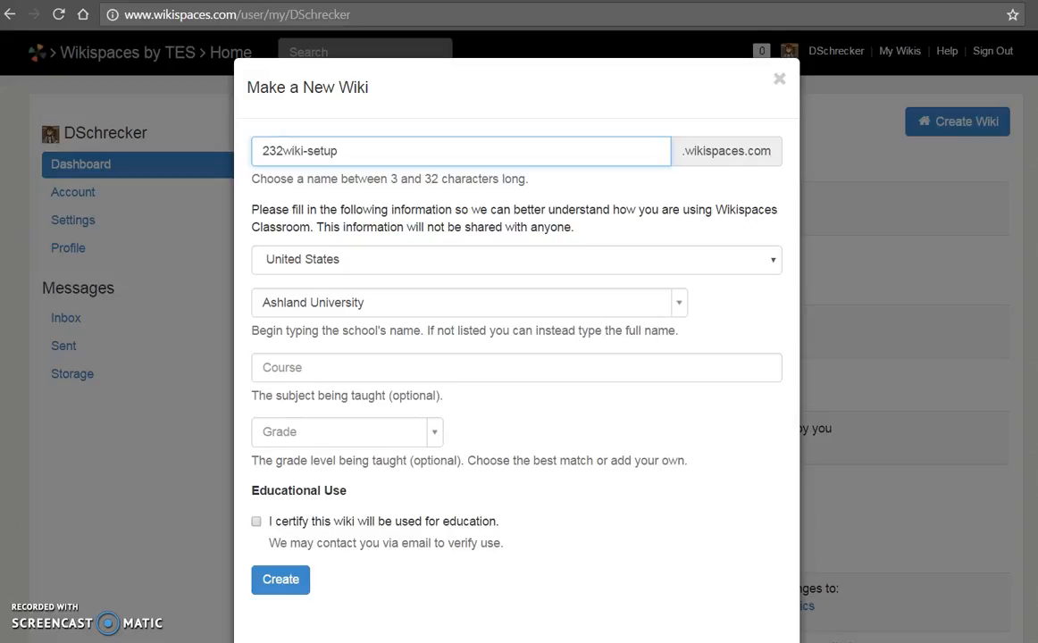
mouse_move(763, 167)
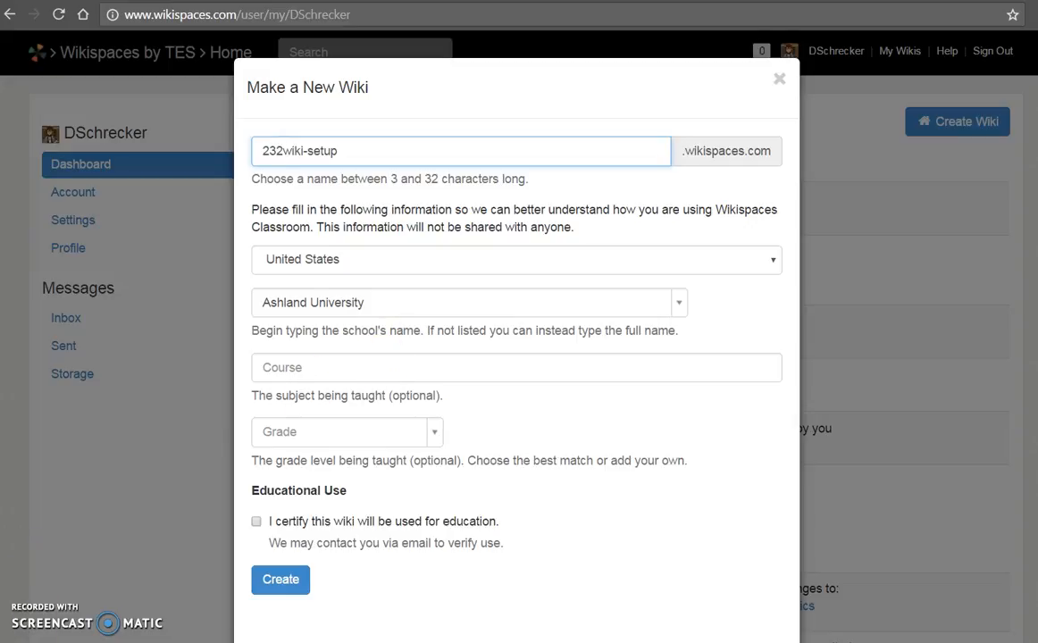
- Name it 232wiki-setup for Ashland University, certify educational use and create the wiki
left_click(514, 368)
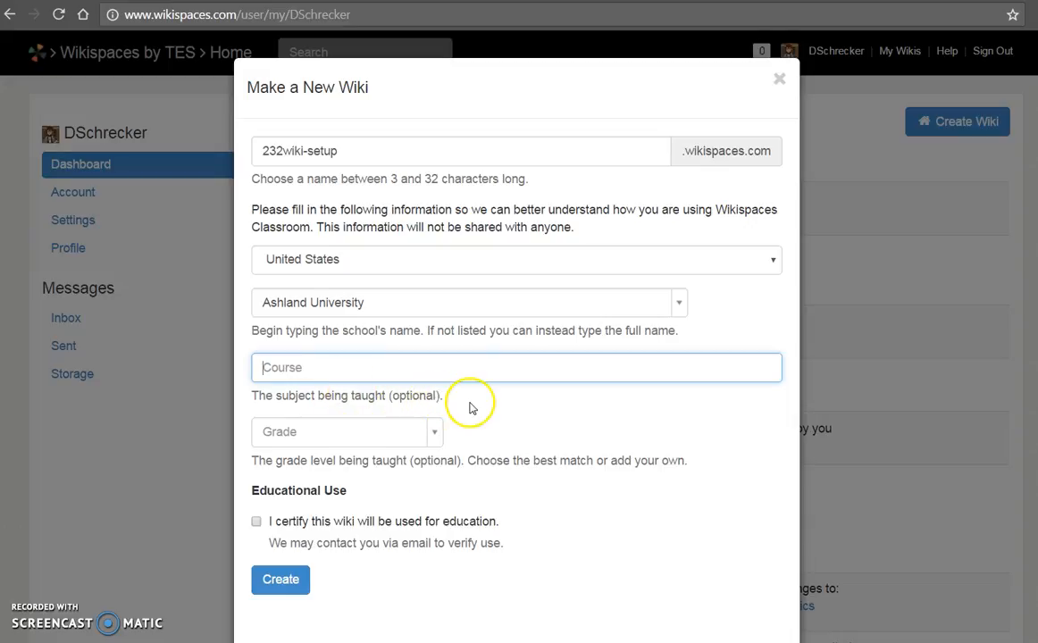
left_click(347, 432)
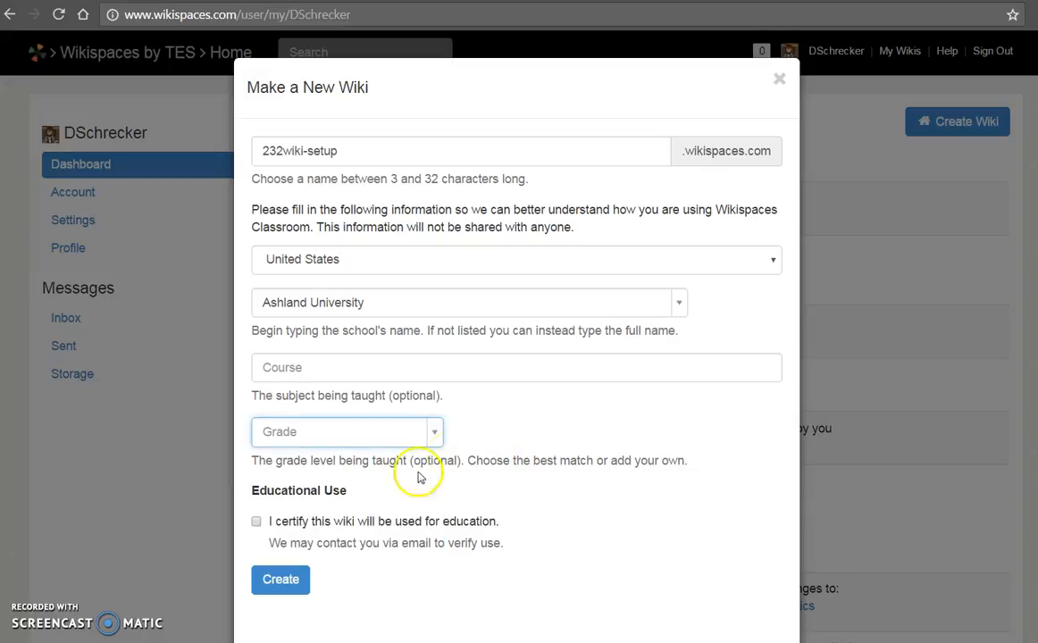
mouse_move(359, 489)
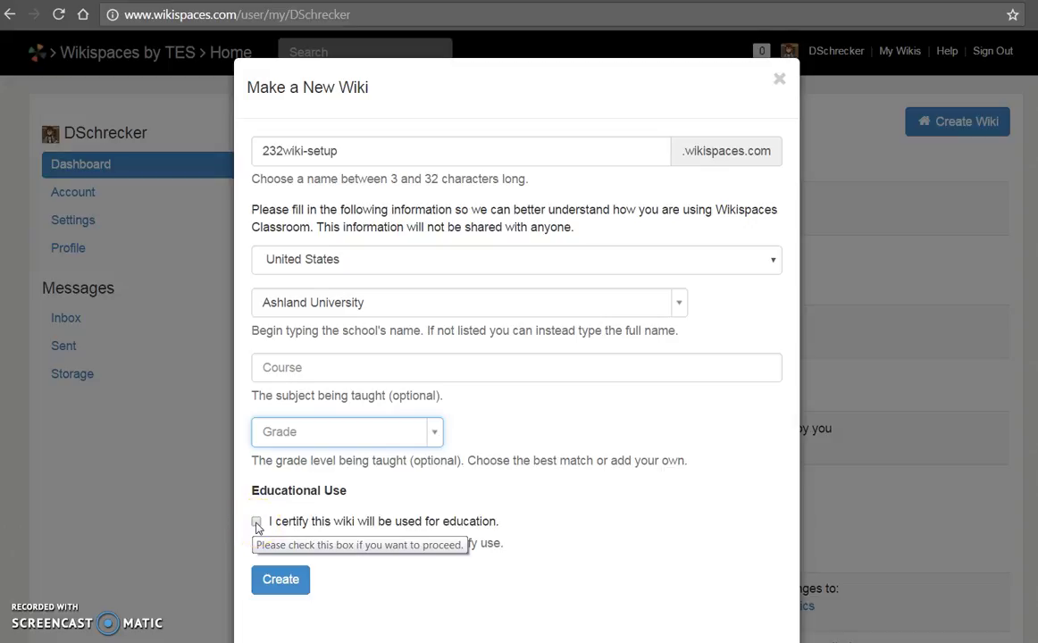
left_click(257, 521)
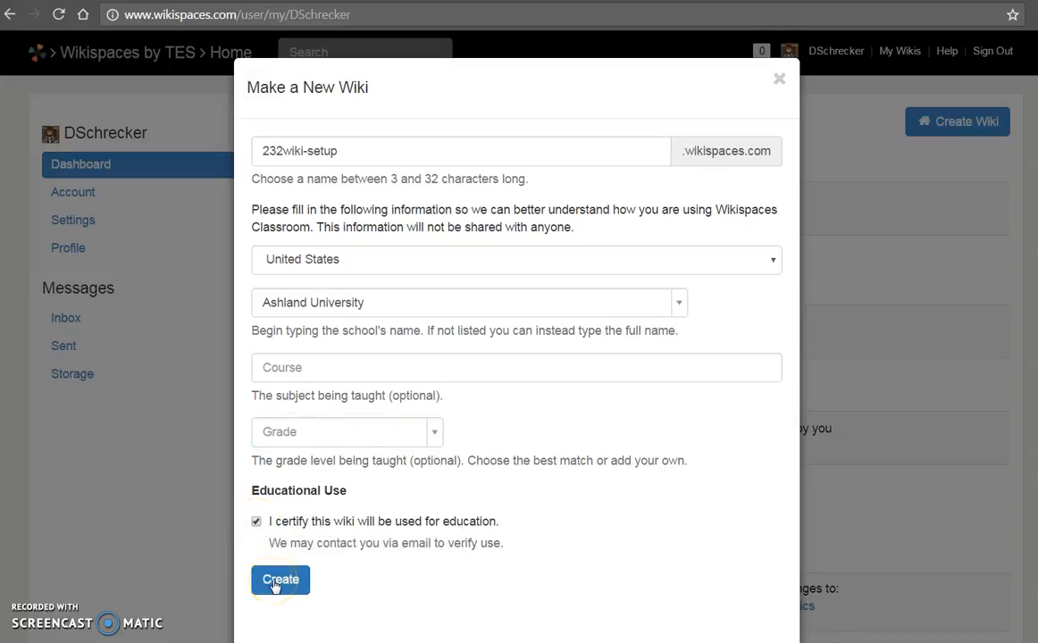
left_click(281, 579)
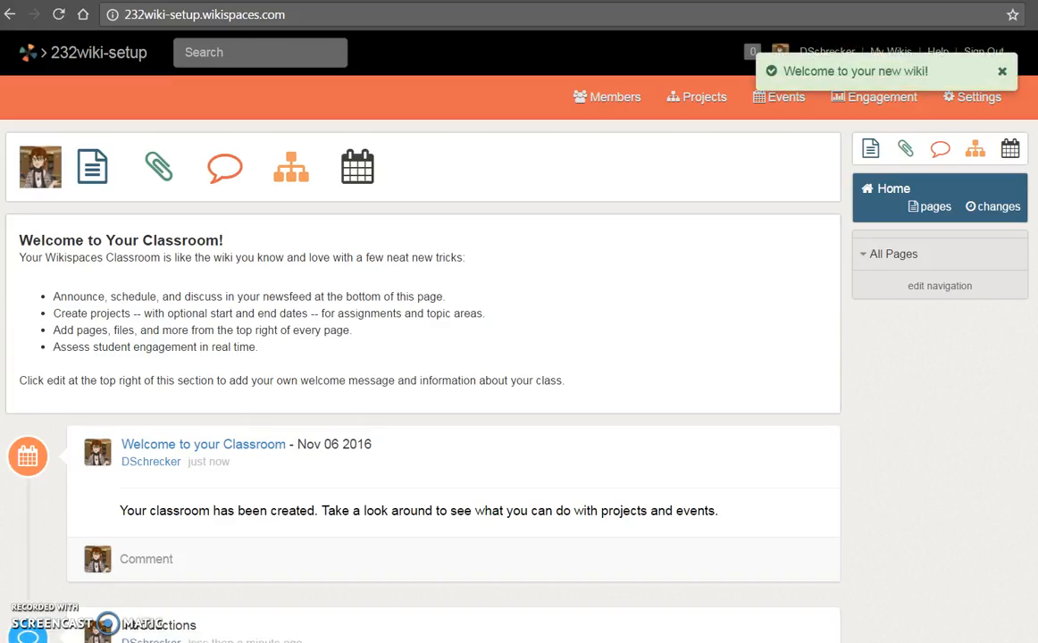
- Dismiss the welcome notice and go to the 232wiki-setup wiki's Settings
left_click(1000, 71)
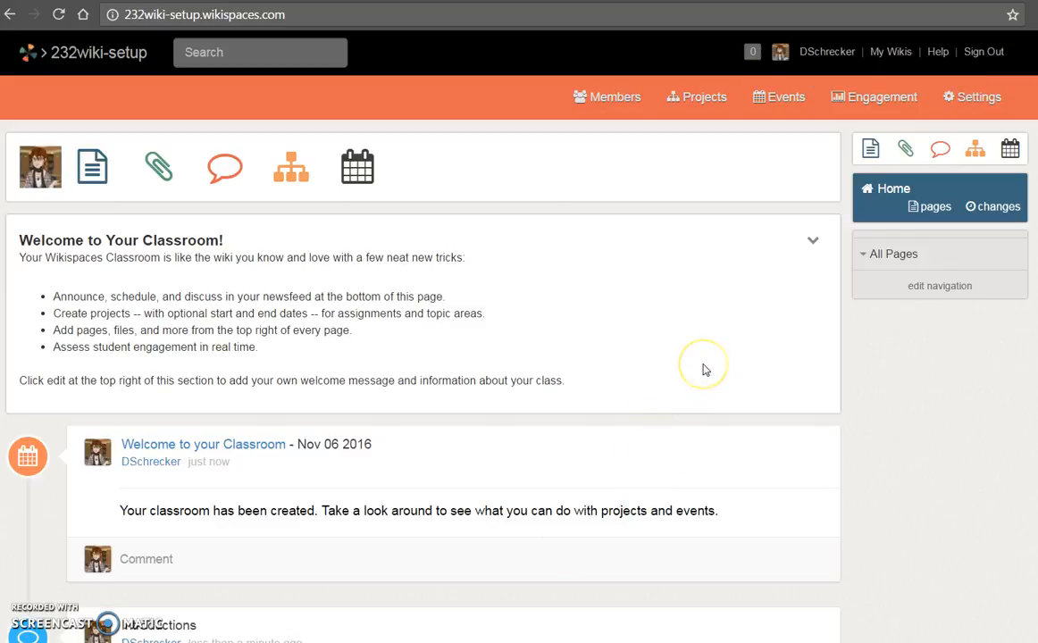
mouse_move(705, 370)
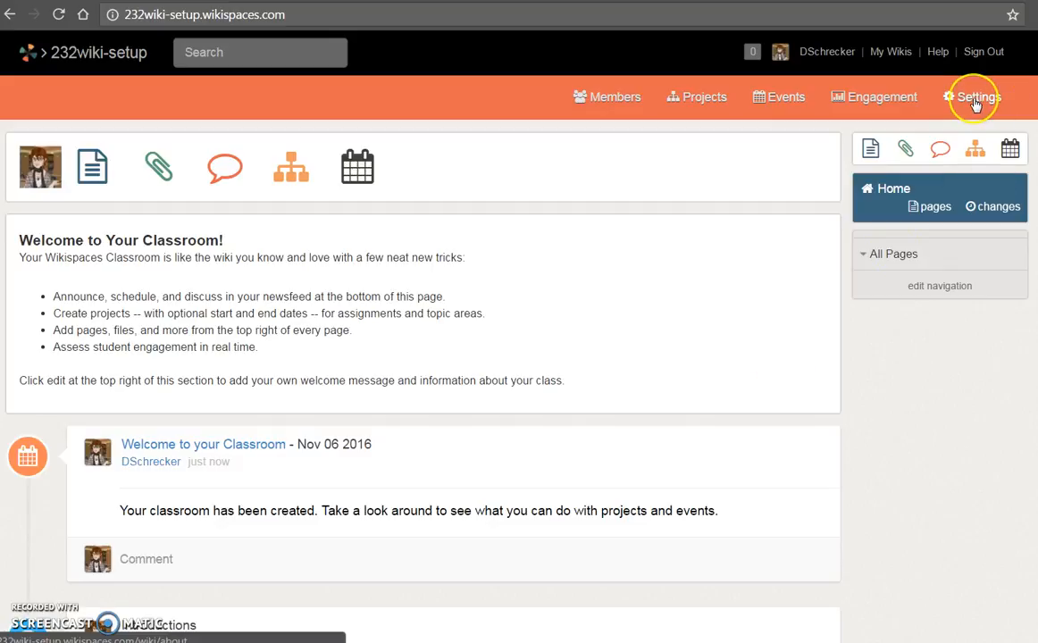
left_click(973, 97)
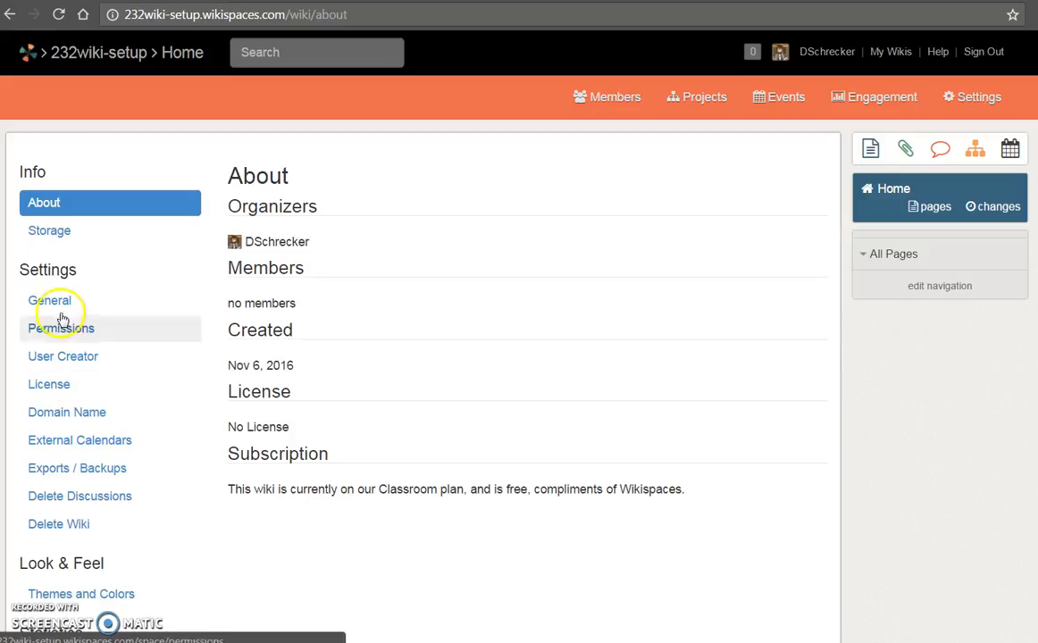
- Add the account set-up description, make the application type Wiki and keep one discussion tab per page
left_click(50, 300)
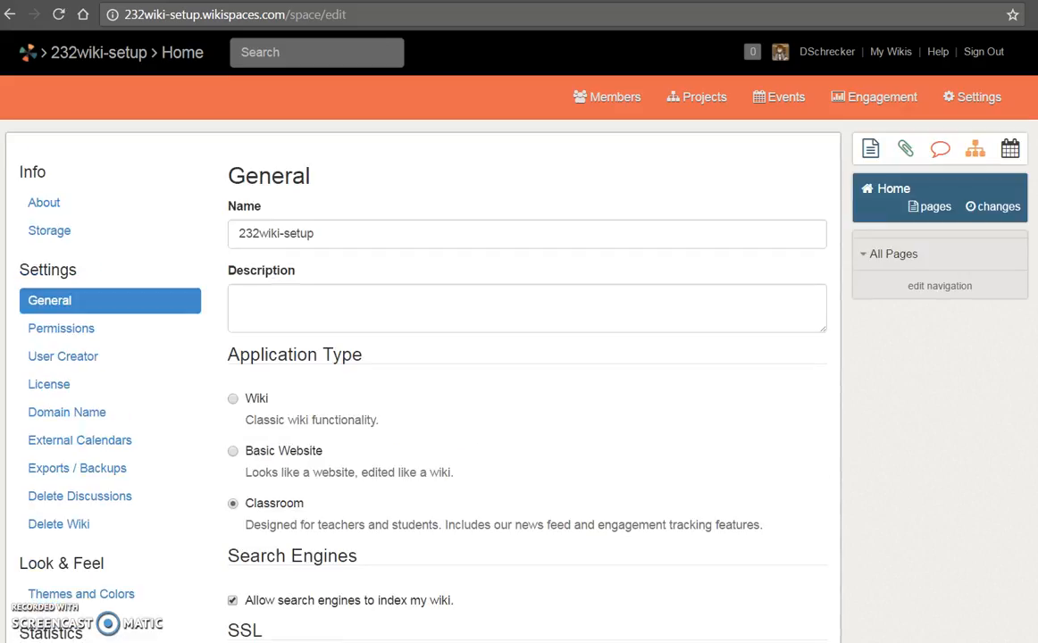
mouse_move(361, 272)
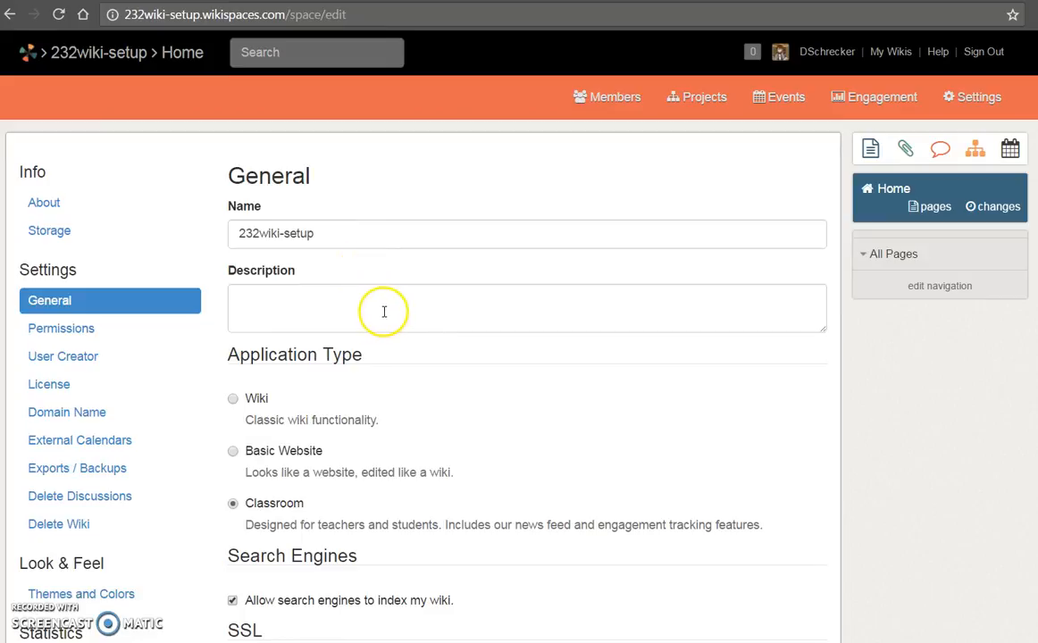
type("This wiki features account set up information for Introduction to the Principles of Instructional Technology.")
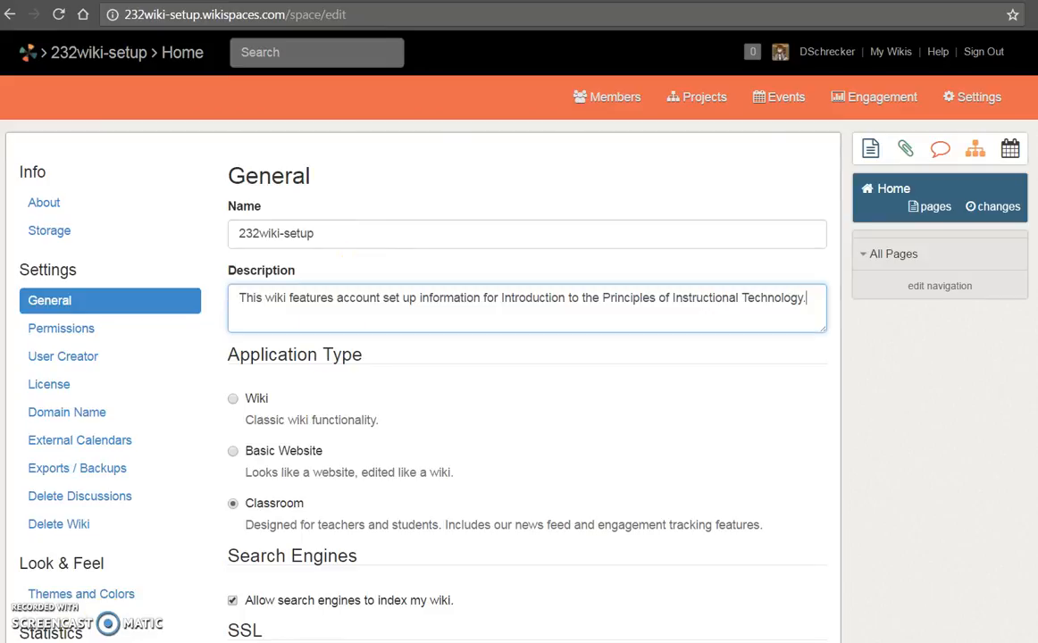
mouse_move(232, 400)
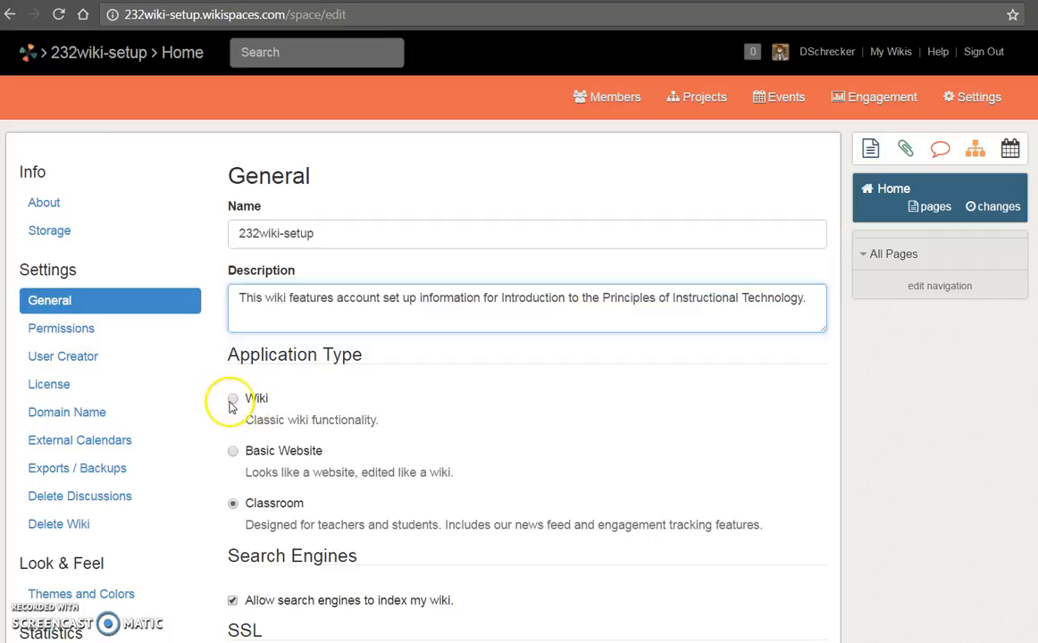
left_click(232, 398)
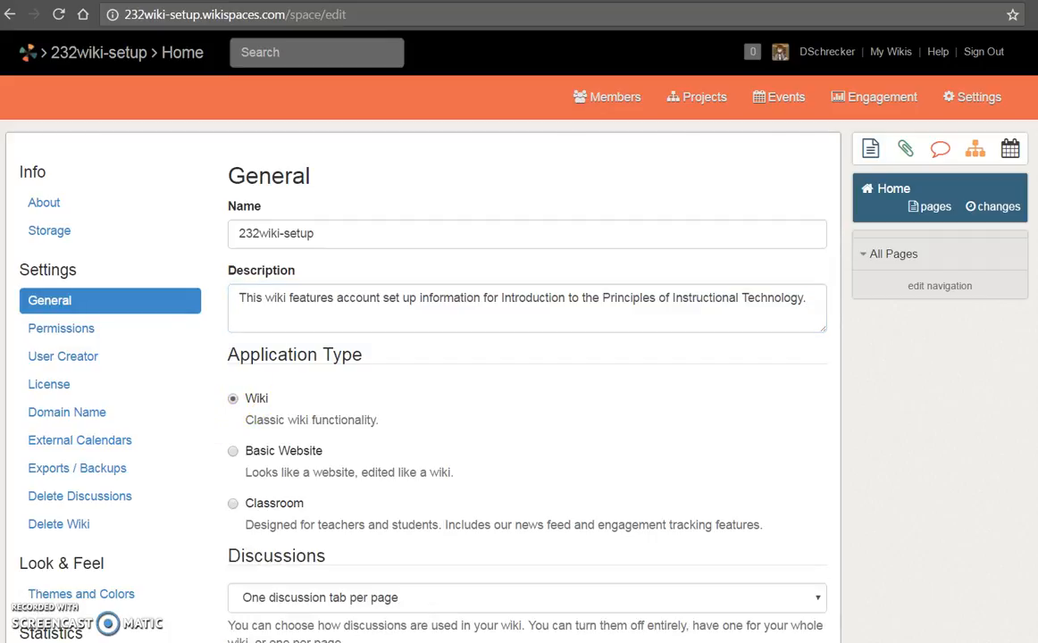
scroll("down", 3)
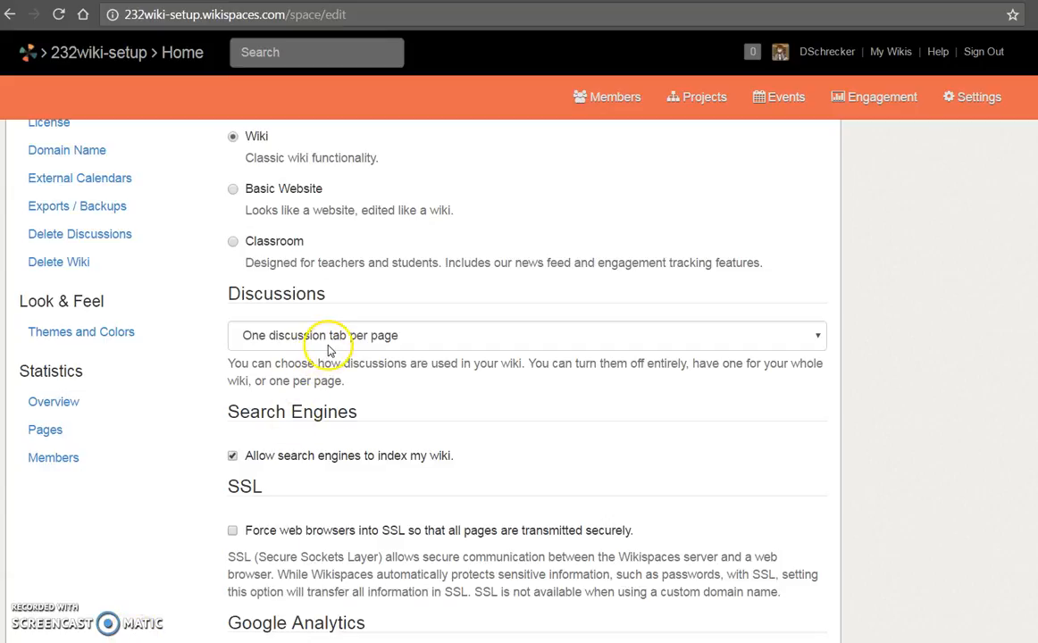
mouse_move(810, 347)
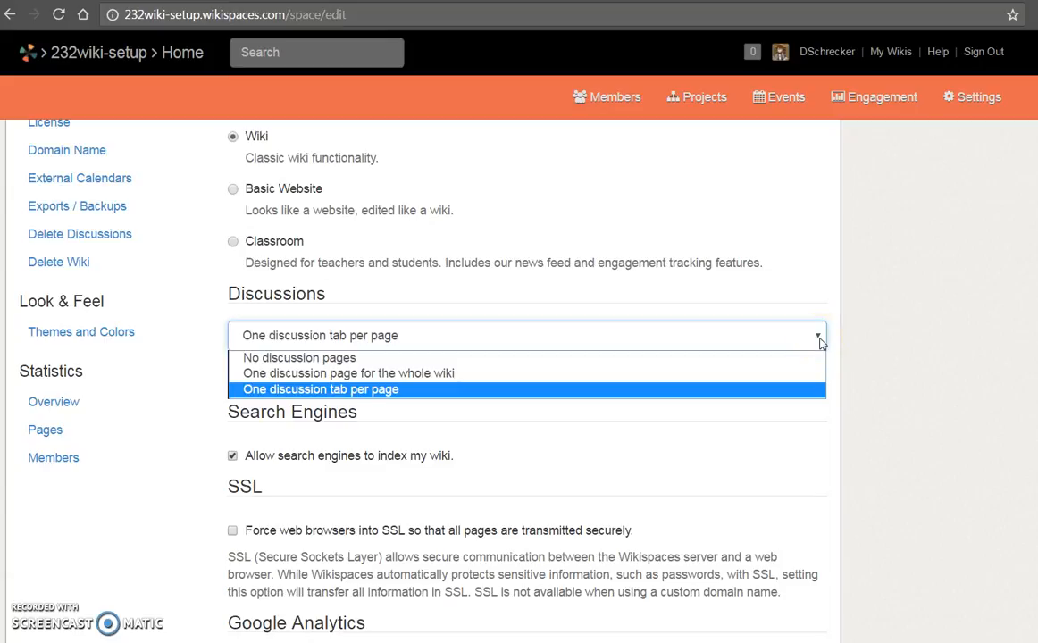
left_click(319, 389)
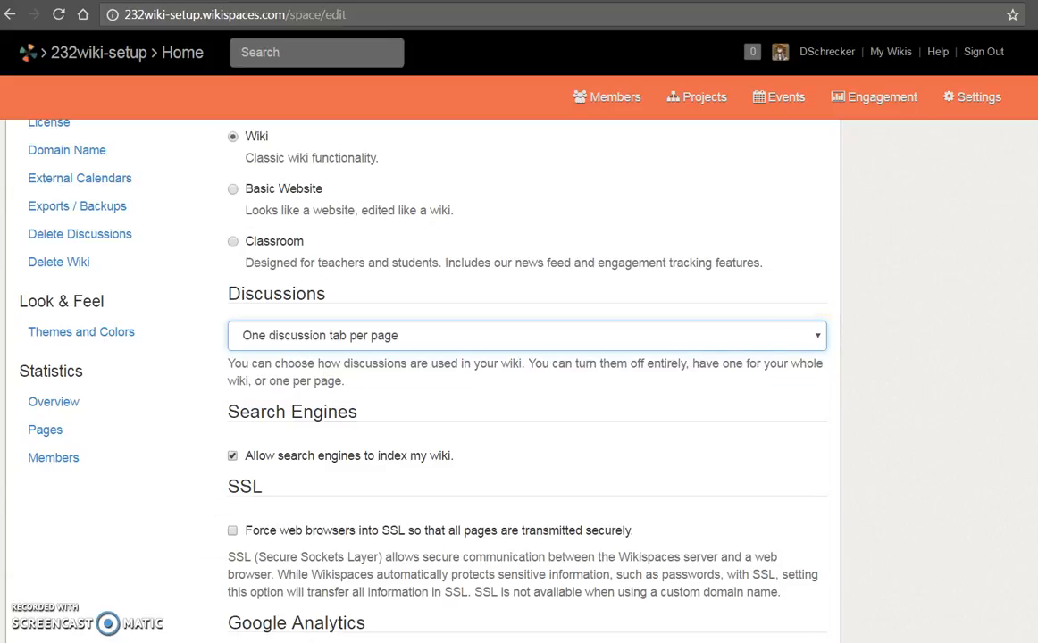
- Turn off search engine indexing, force SSL for all pages and save the general settings
scroll("down", 3)
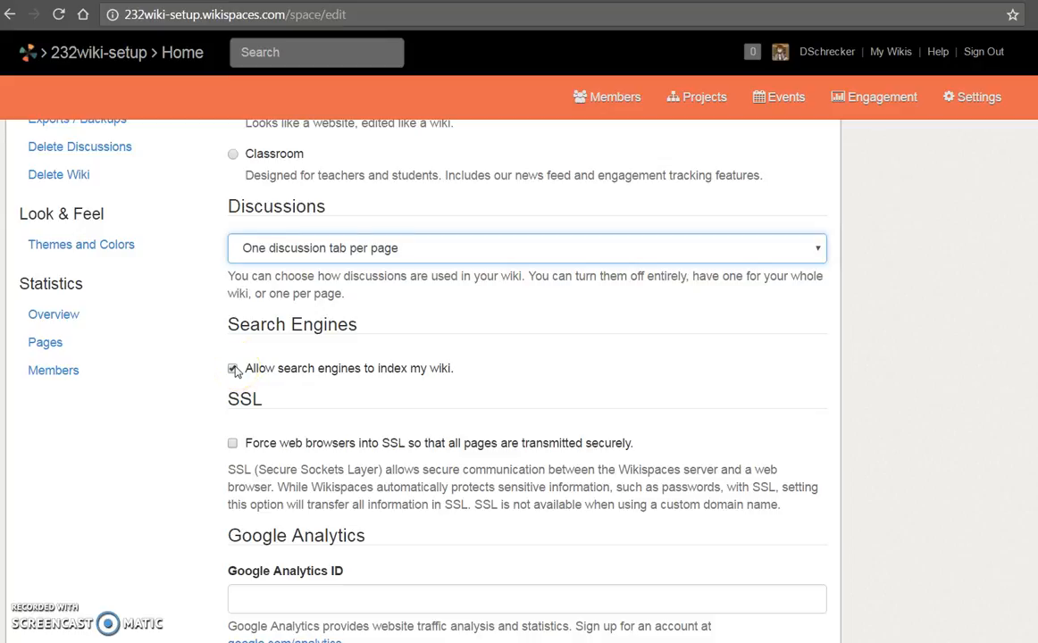
left_click(232, 368)
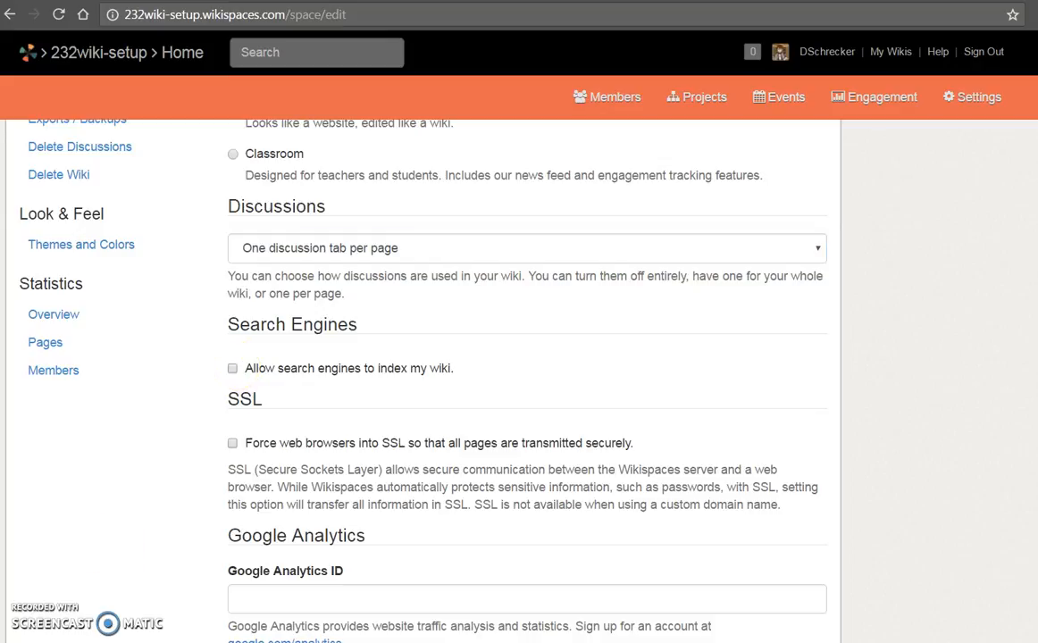
scroll("down", 3)
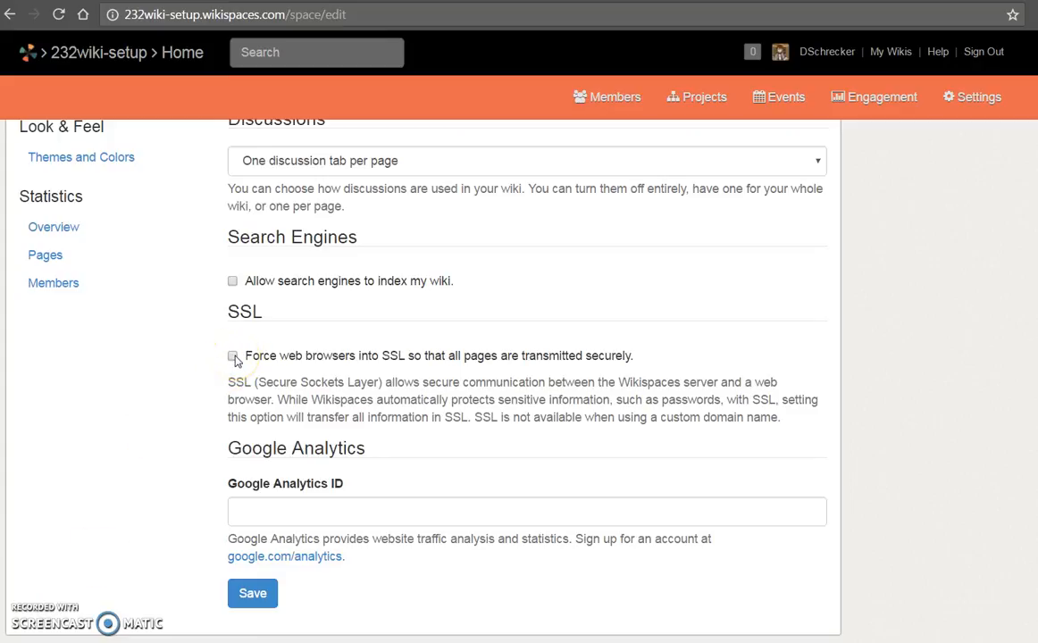
left_click(232, 357)
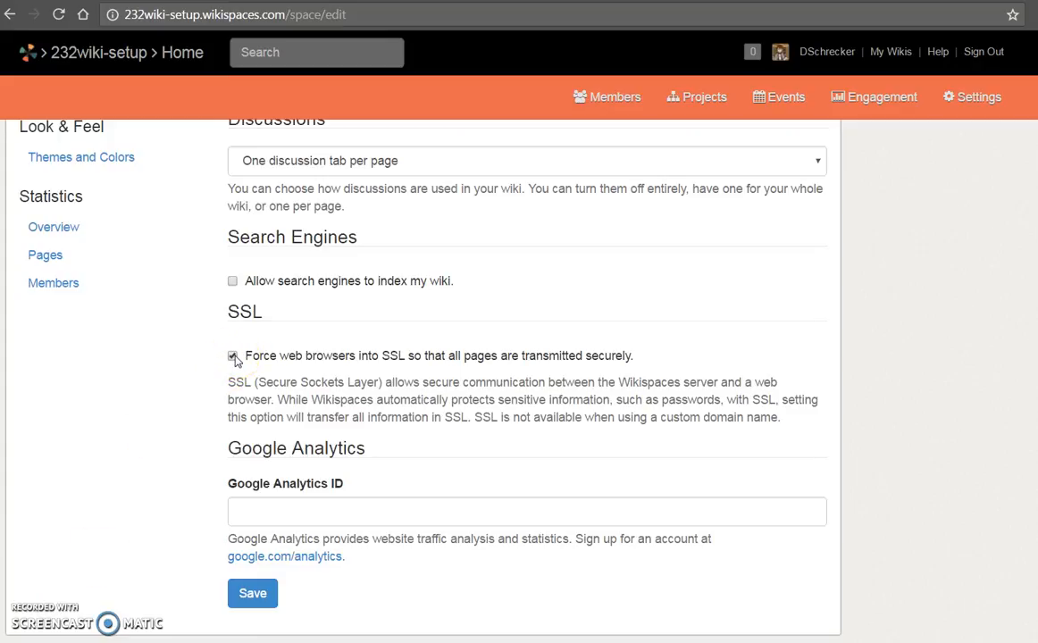
left_click(232, 354)
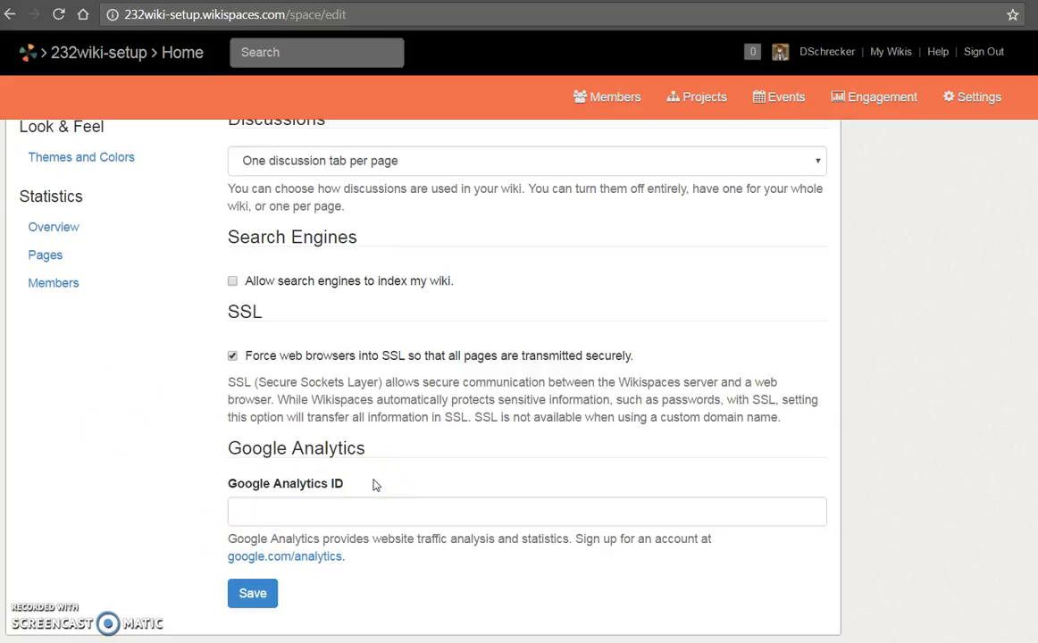
mouse_move(424, 584)
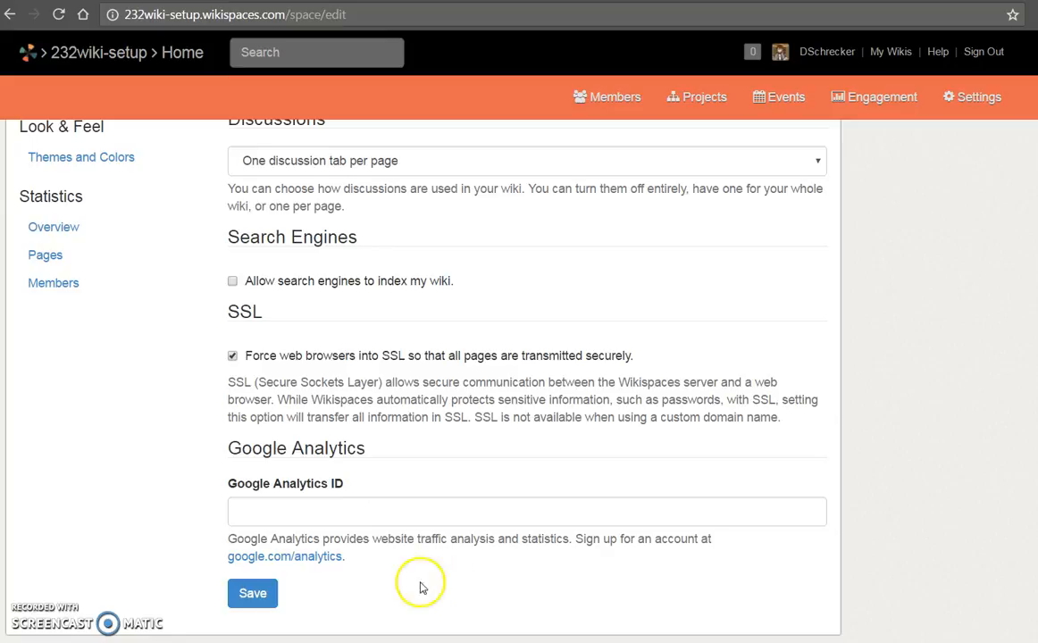
left_click(253, 593)
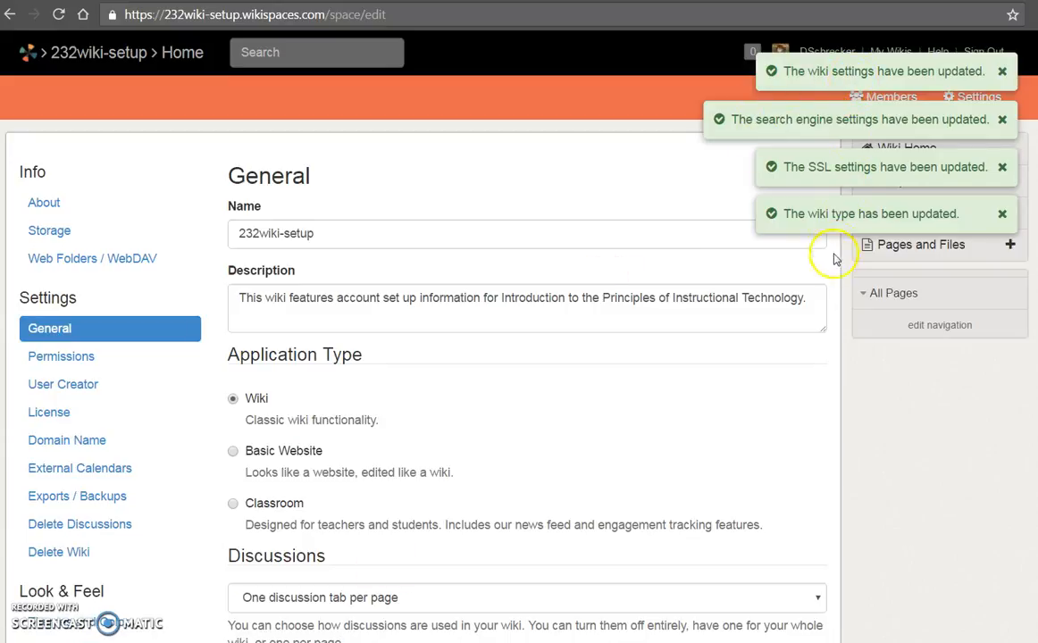
mouse_move(175, 593)
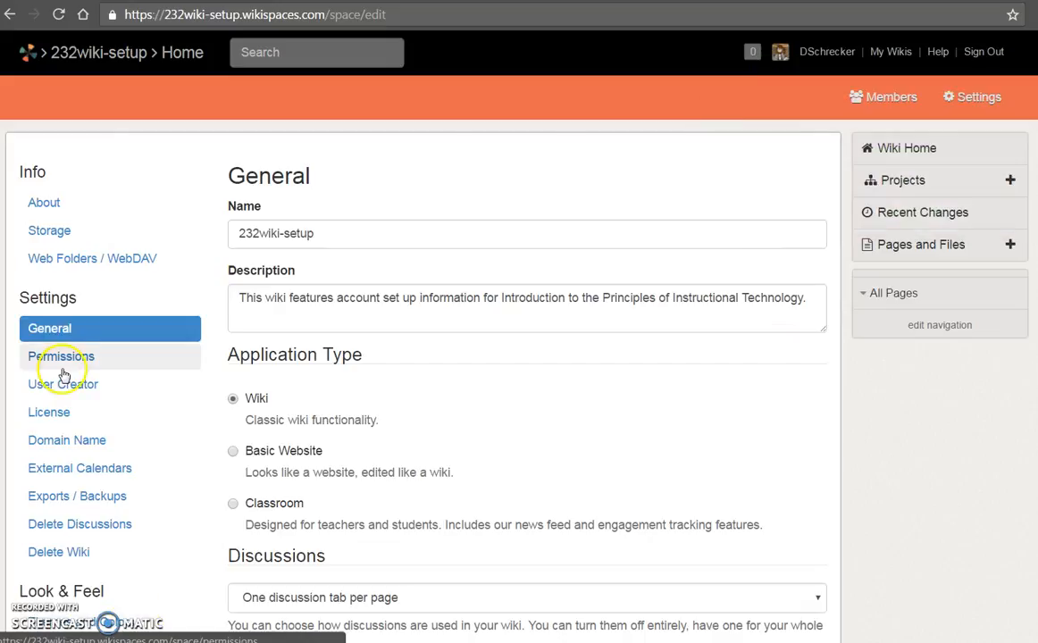
- Go to the Permissions settings showing the wiki set to Private
left_click(61, 355)
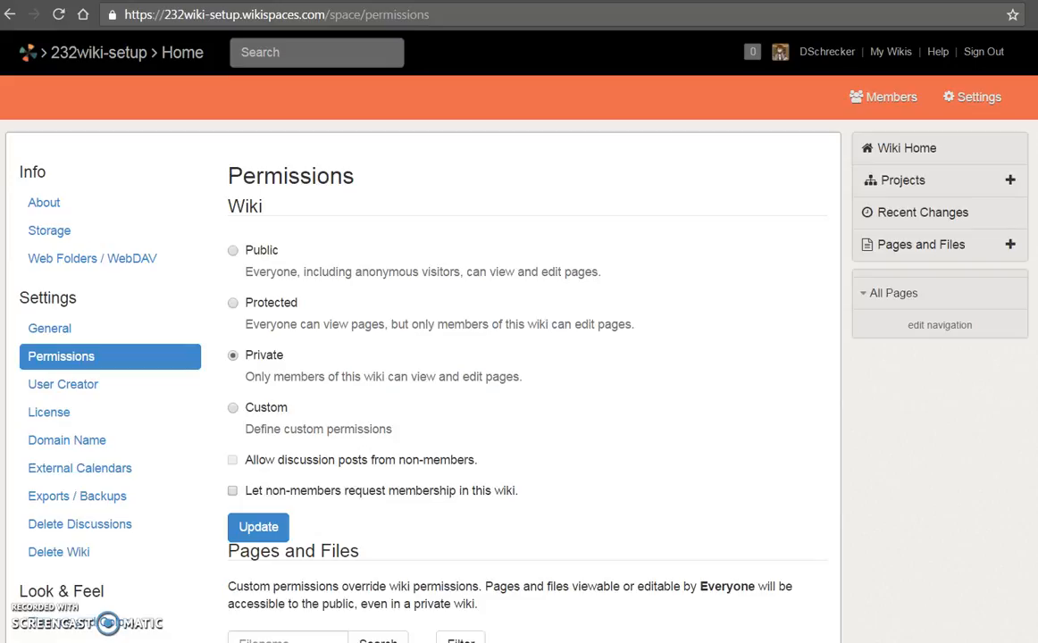
mouse_move(610, 402)
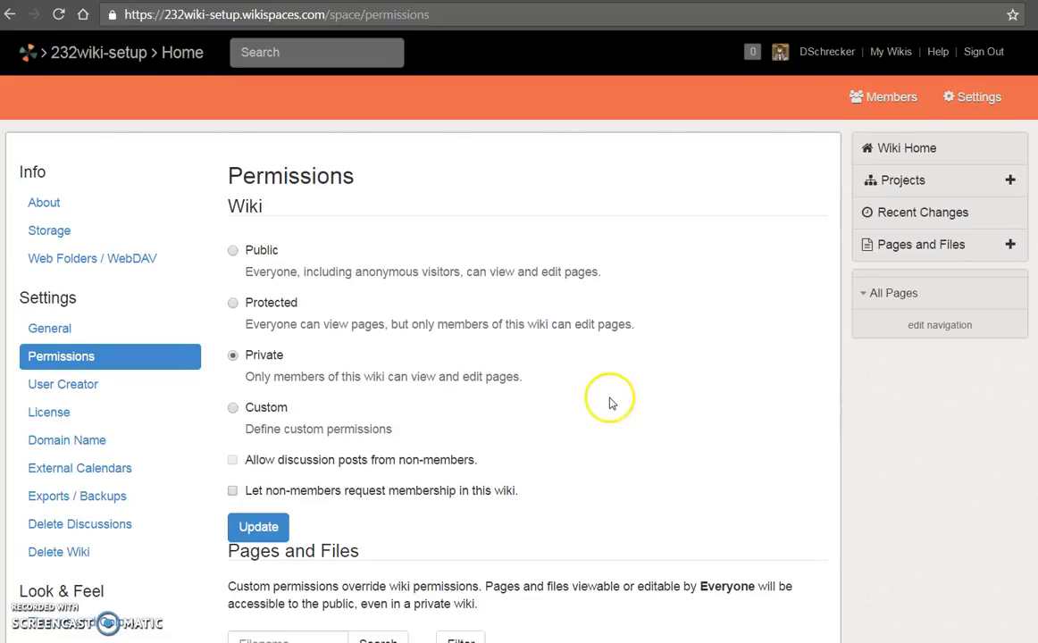
mouse_move(652, 355)
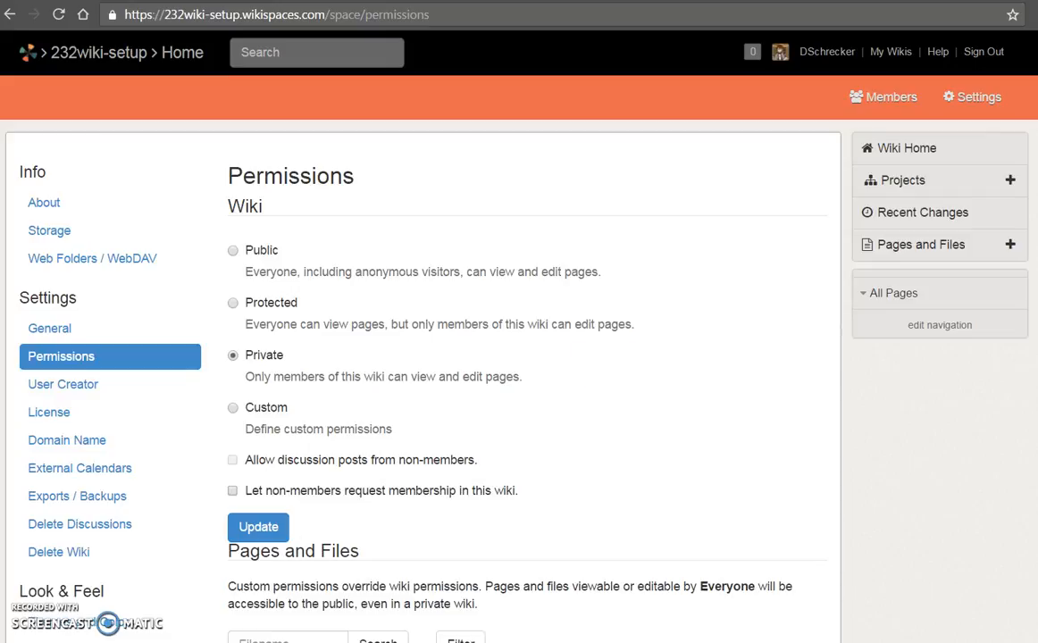
scroll("down", 3)
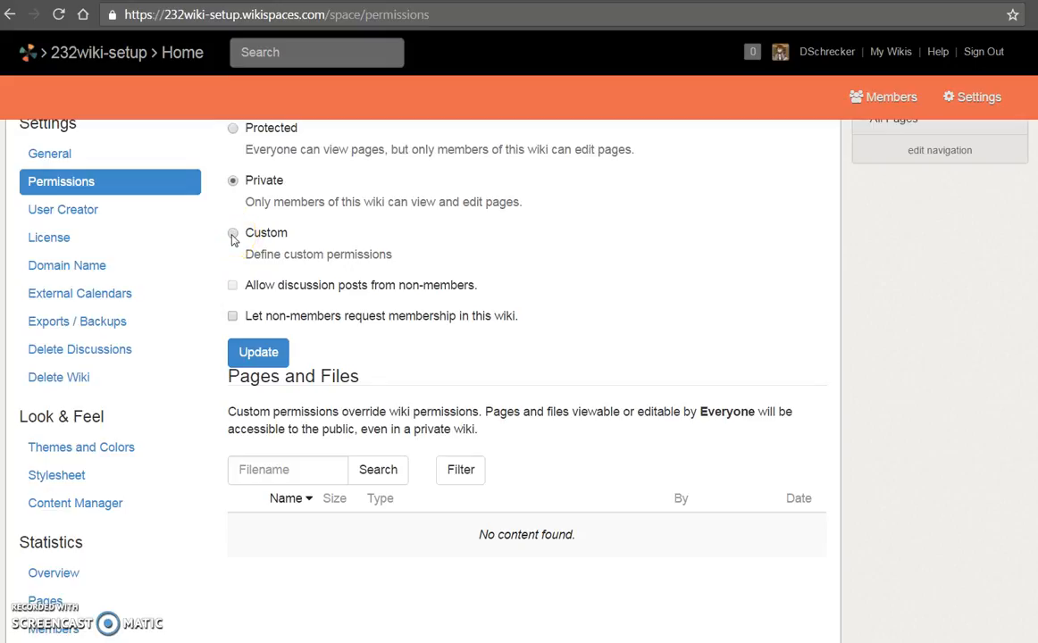
- Switch to custom permissions with Everyone viewing and Organizers editing pages
left_click(232, 232)
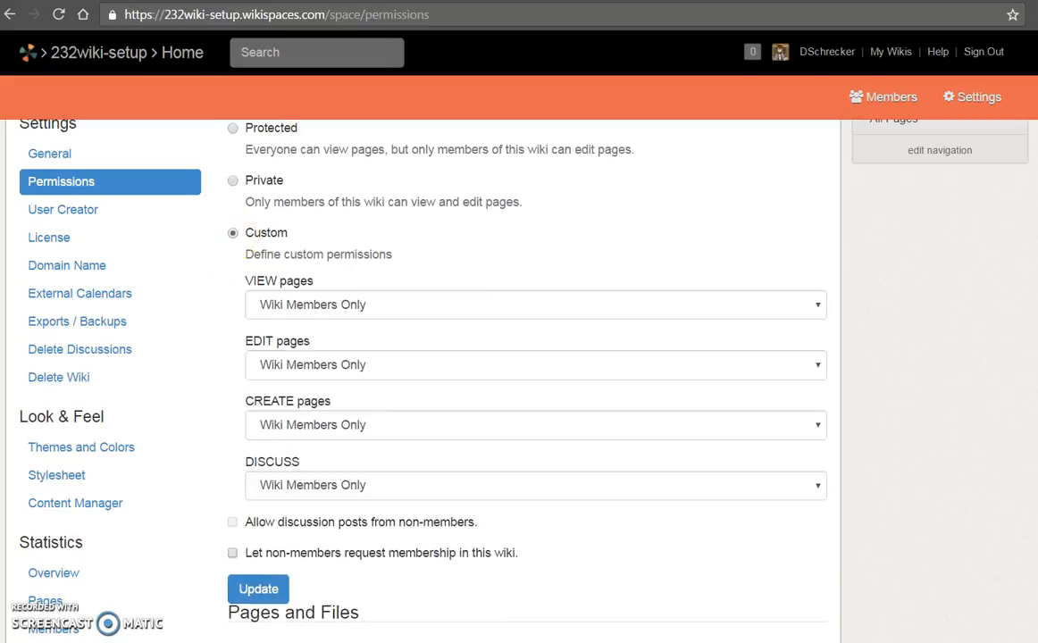
mouse_move(791, 325)
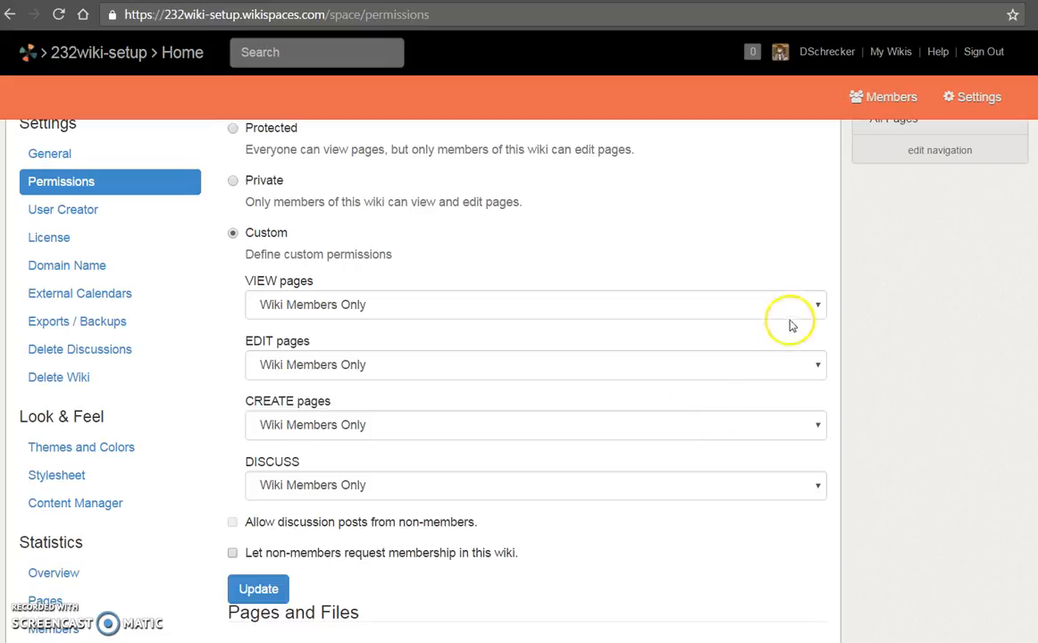
left_click(534, 304)
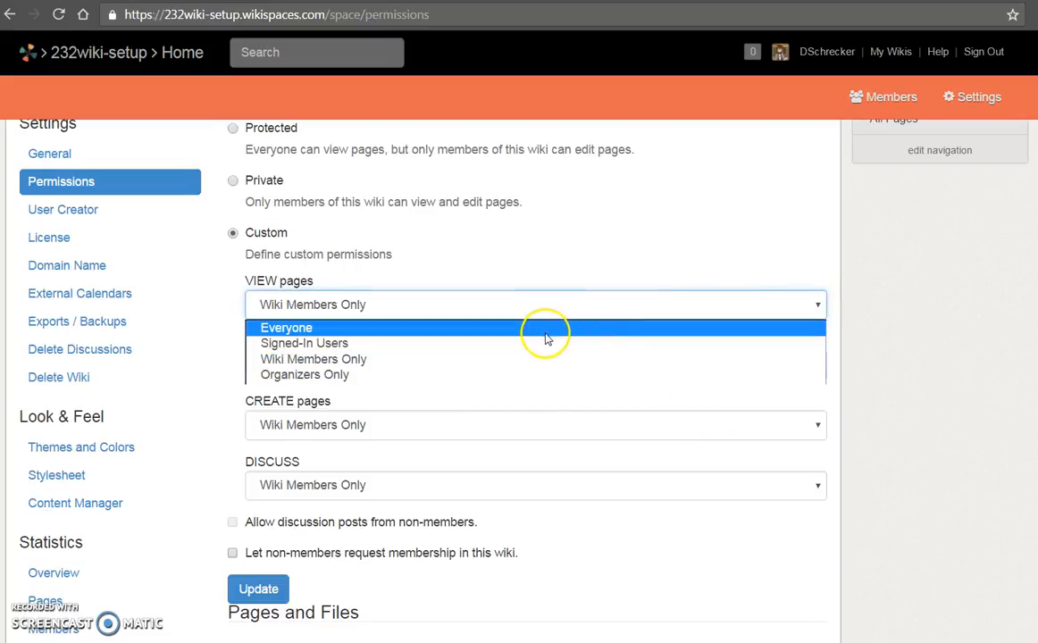
left_click(286, 327)
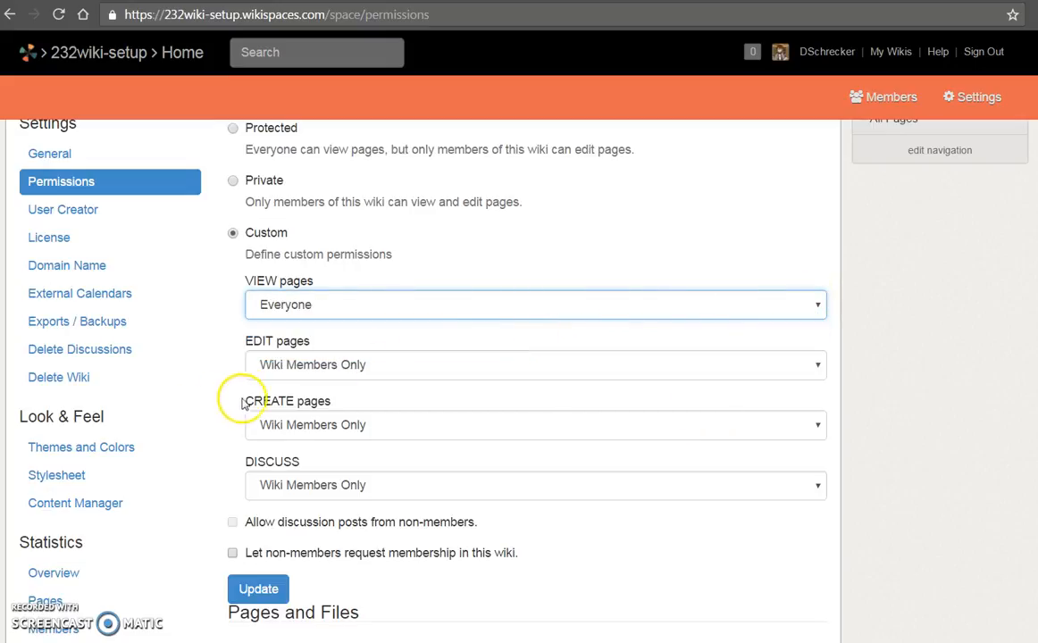
mouse_move(572, 370)
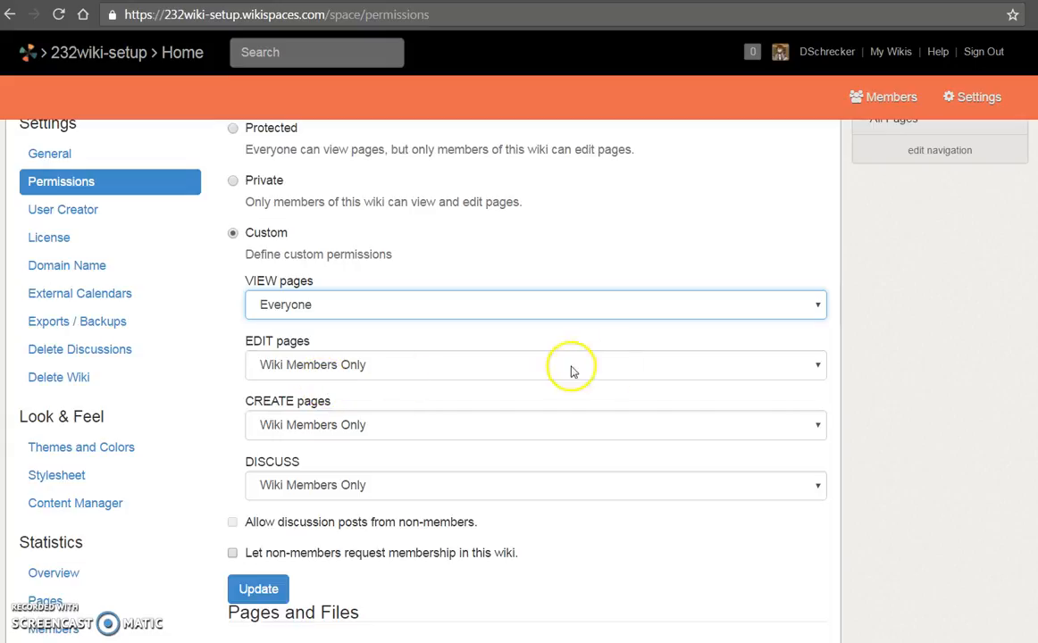
left_click(534, 364)
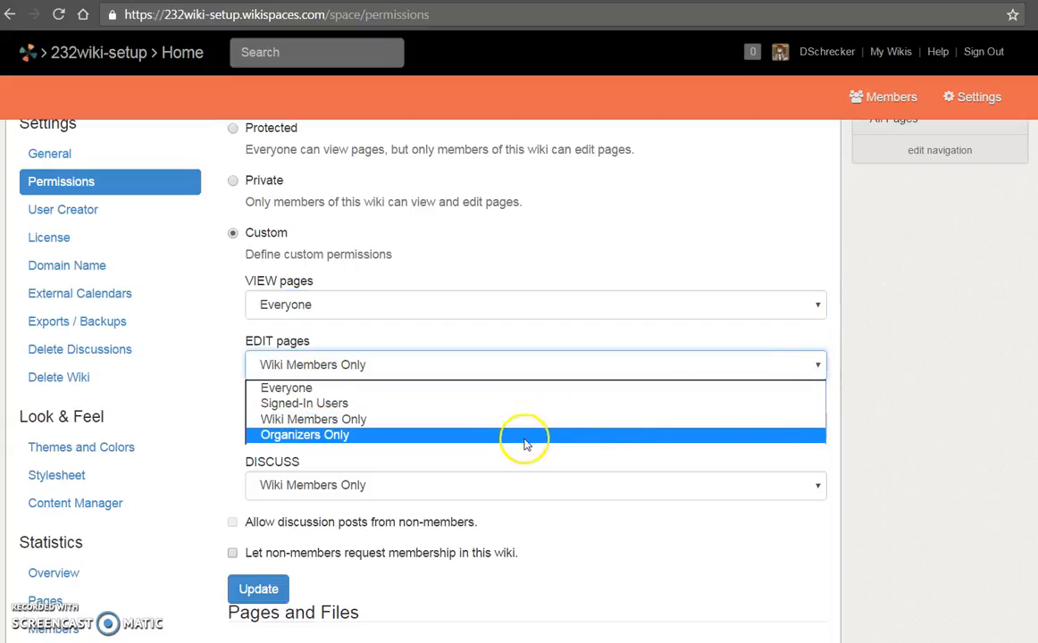
left_click(304, 436)
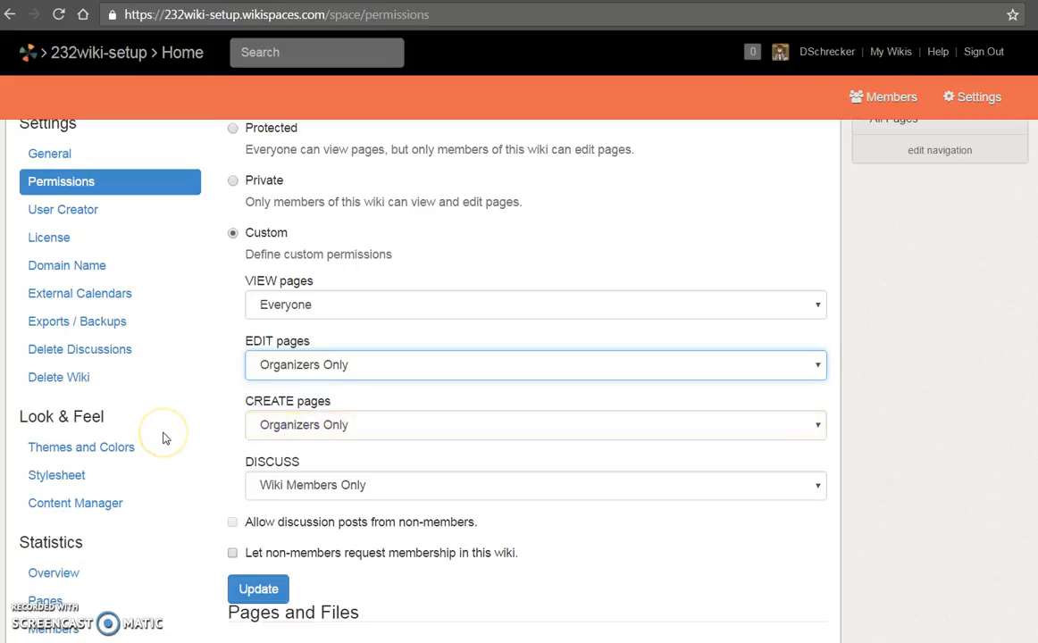
mouse_move(164, 436)
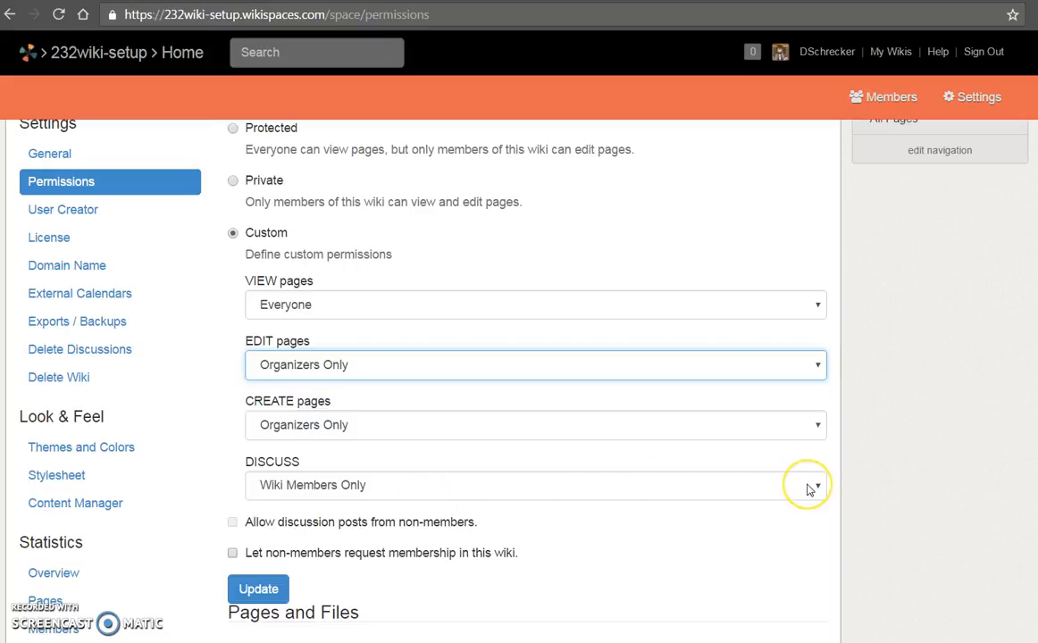
- Let Signed-In Users discuss and update the custom permissions
left_click(816, 486)
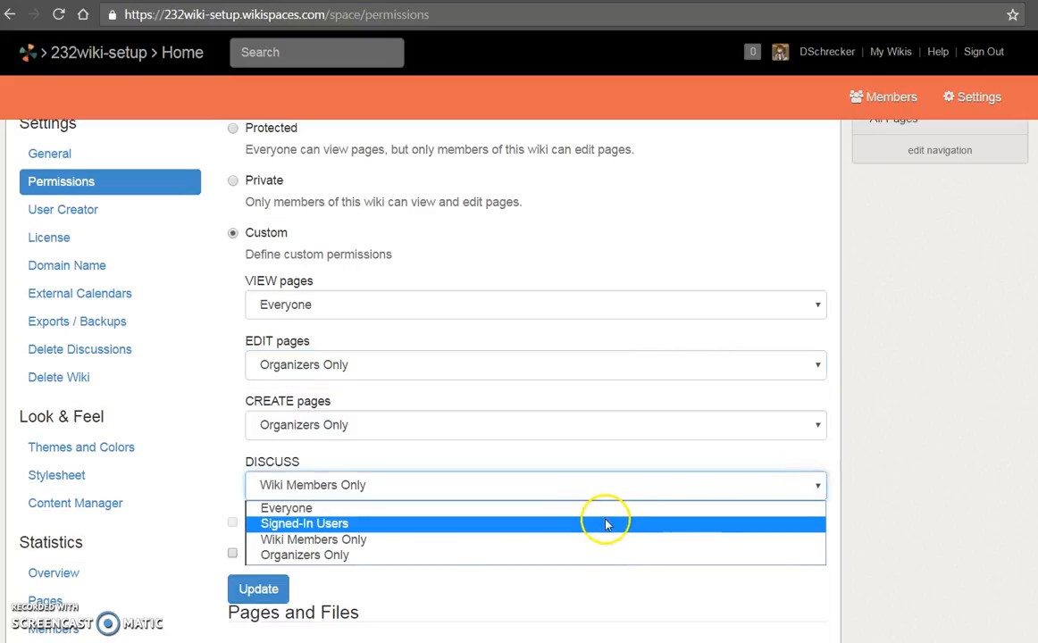
left_click(304, 524)
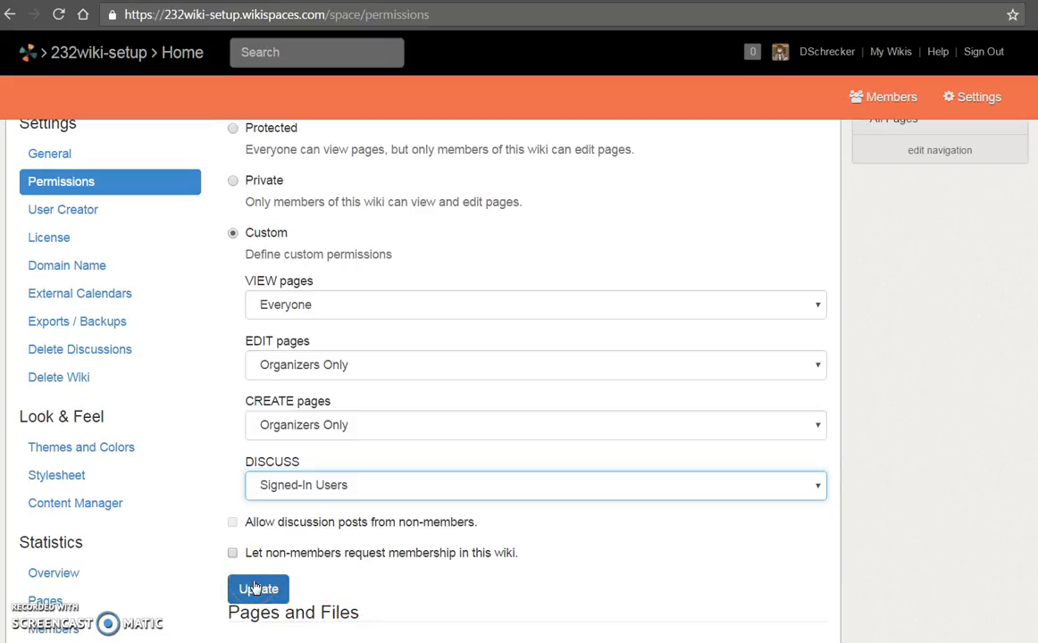
left_click(257, 589)
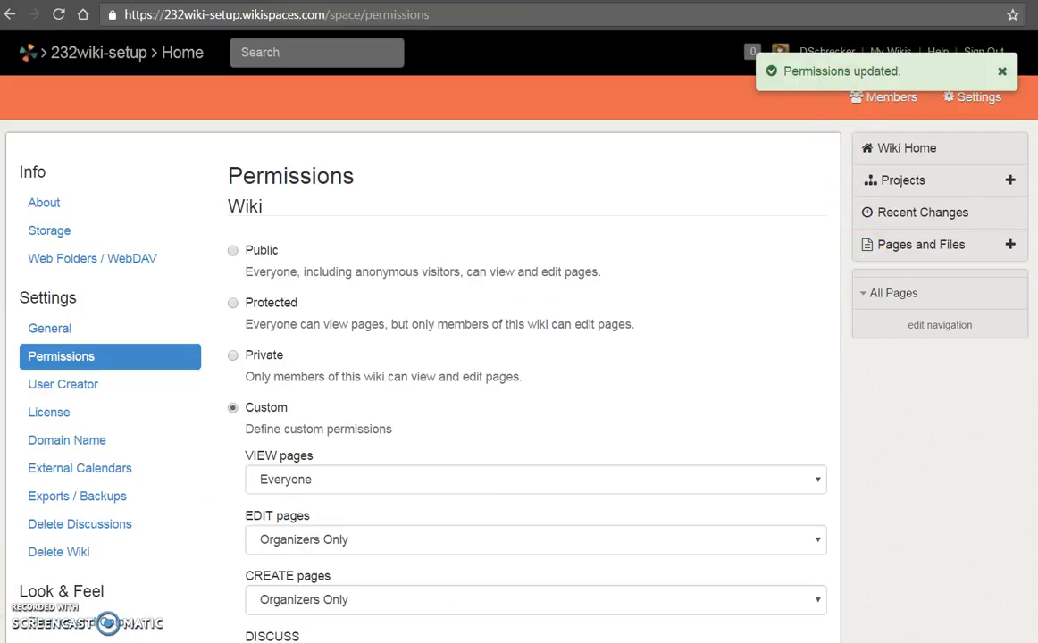
- Go to Themes and Colors under Look & Feel
scroll("down", 3)
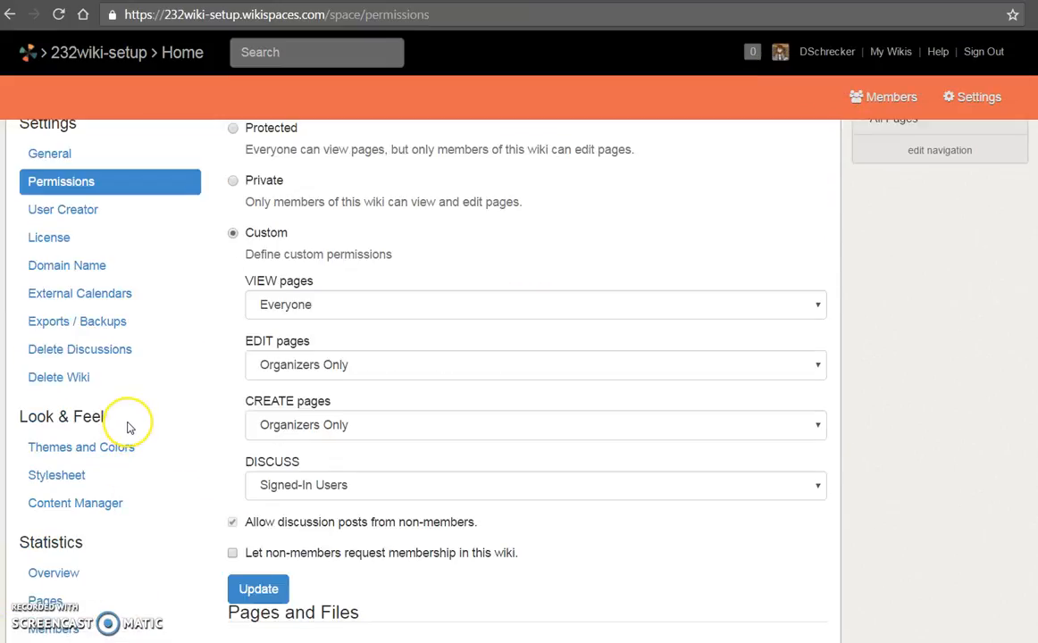
mouse_move(129, 425)
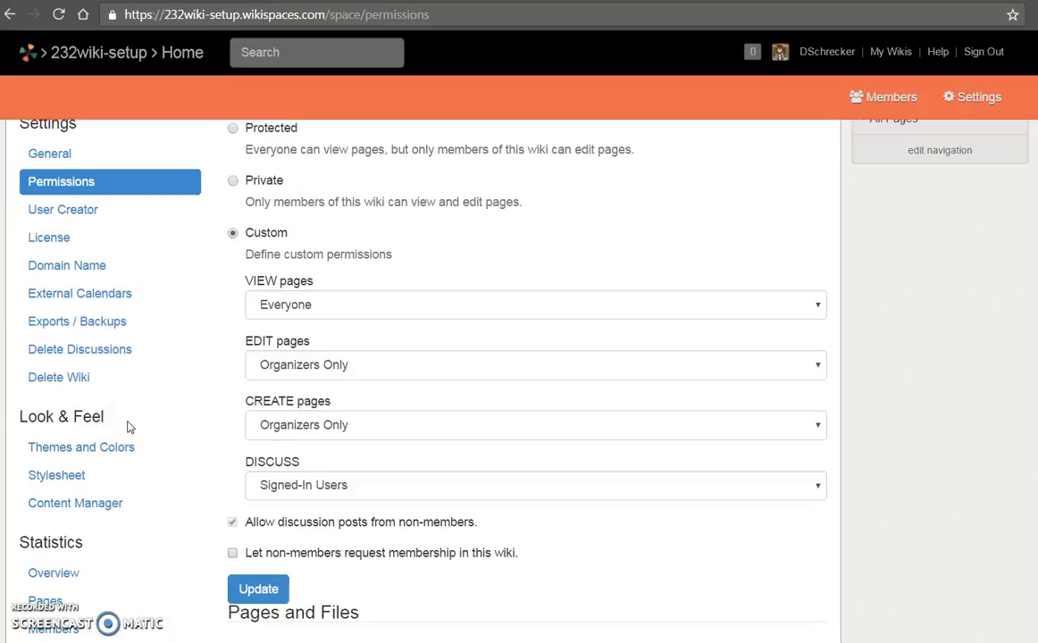
mouse_move(134, 454)
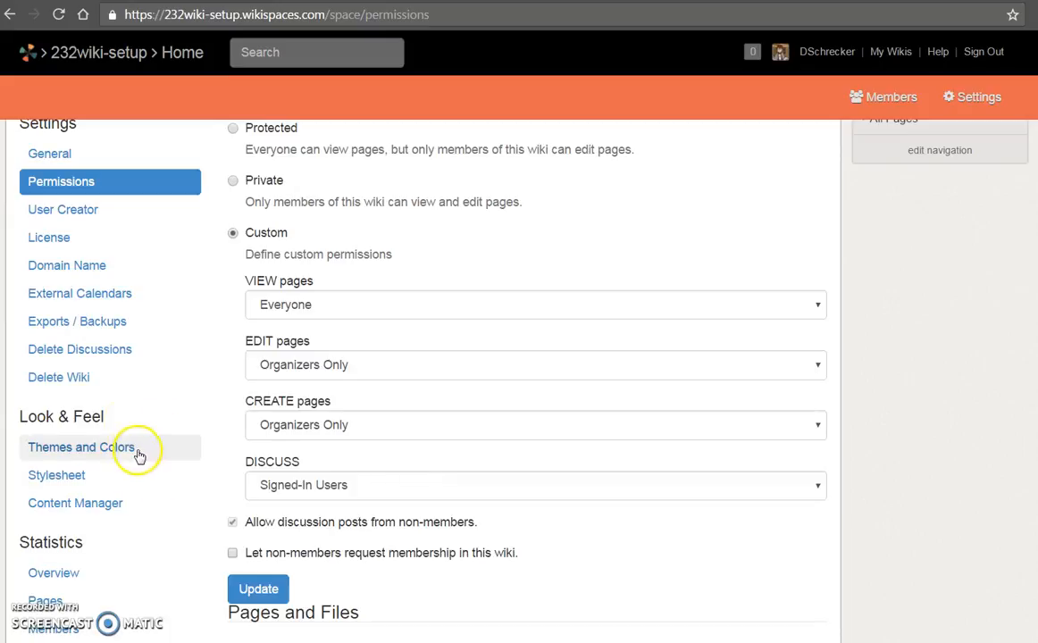
left_click(81, 447)
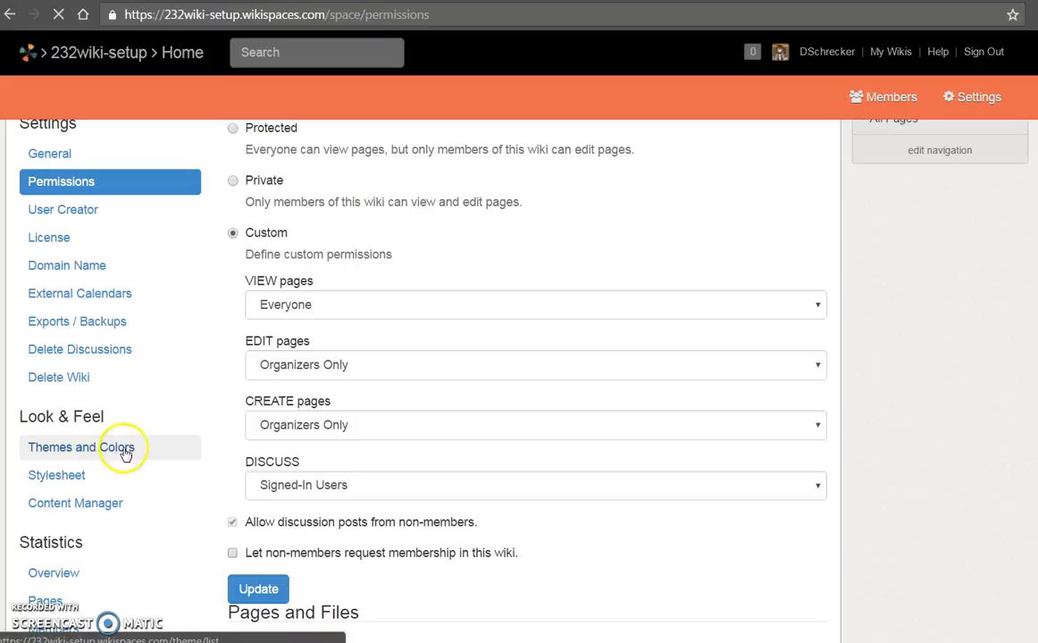
- Browse the Moderna and Flex themes and preview Flex with its colour choices
left_click(80, 447)
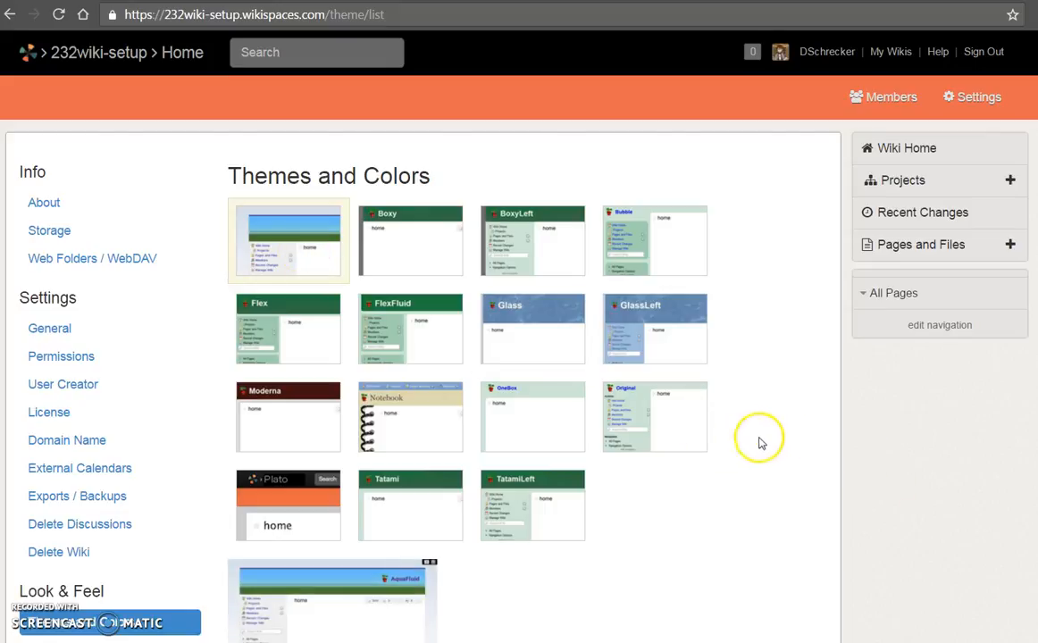
scroll("down", 3)
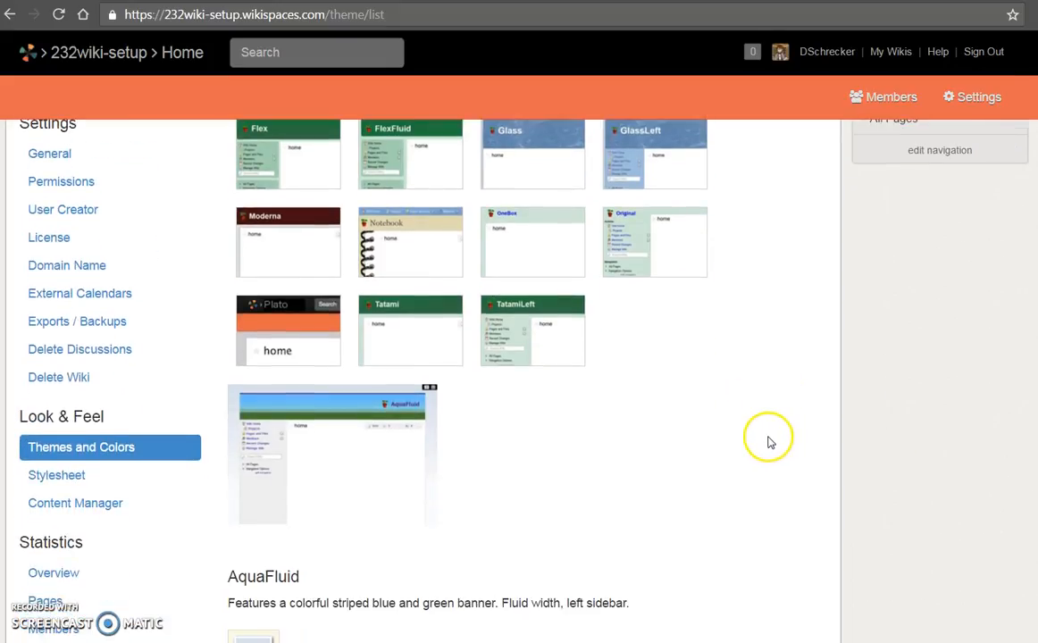
mouse_move(764, 450)
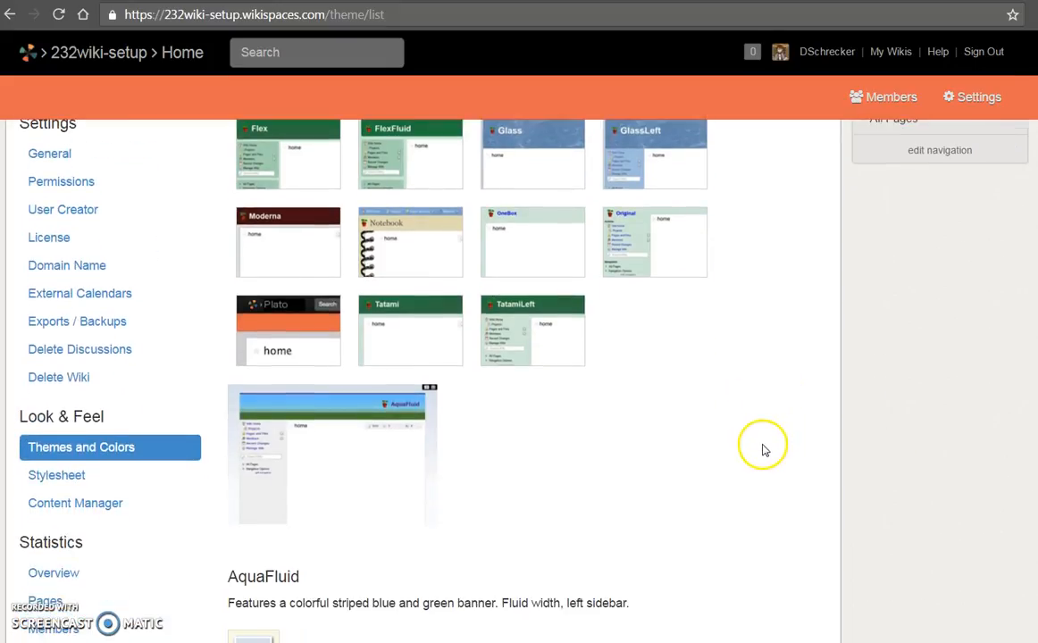
mouse_move(313, 259)
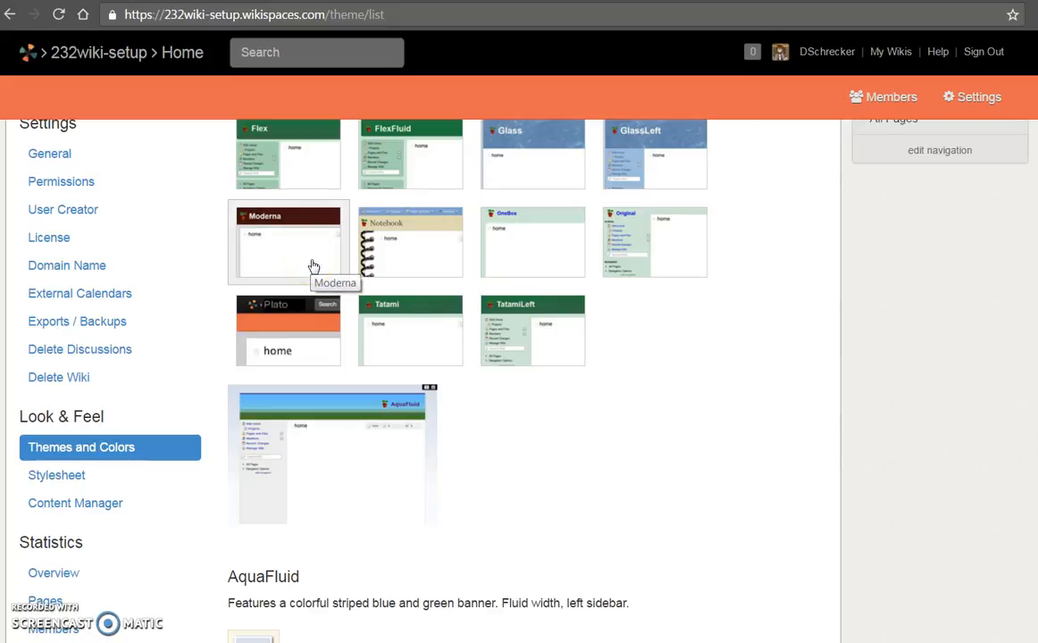
left_click(290, 241)
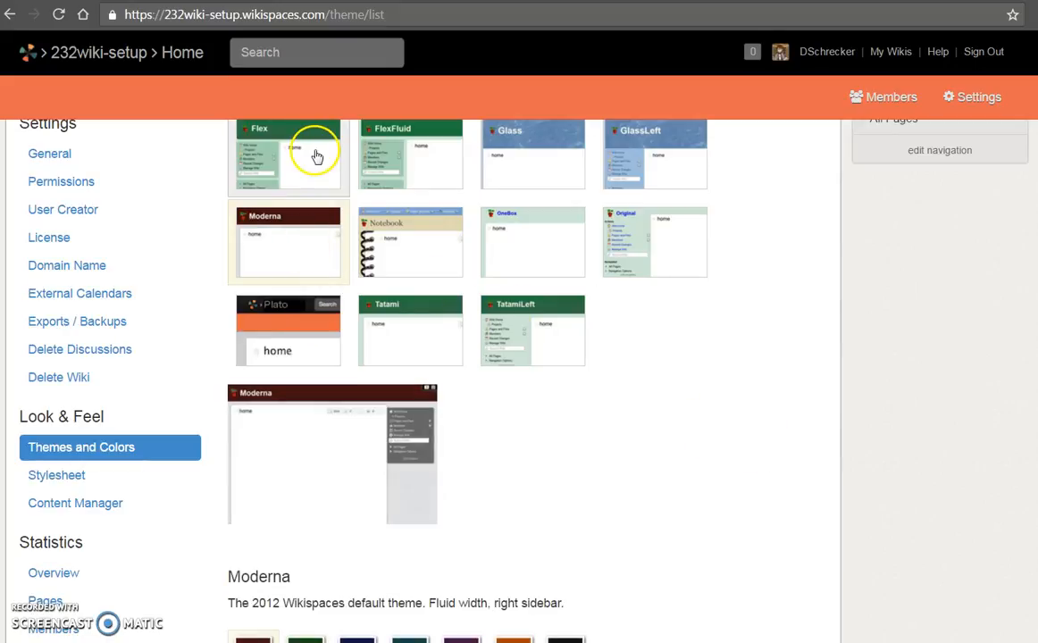
left_click(287, 158)
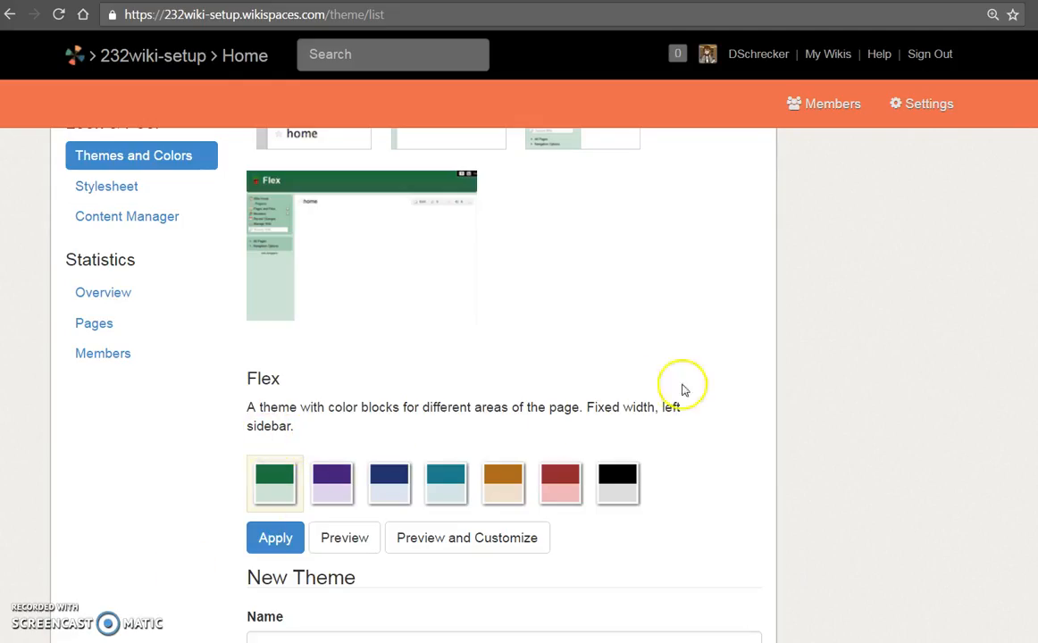
mouse_move(198, 450)
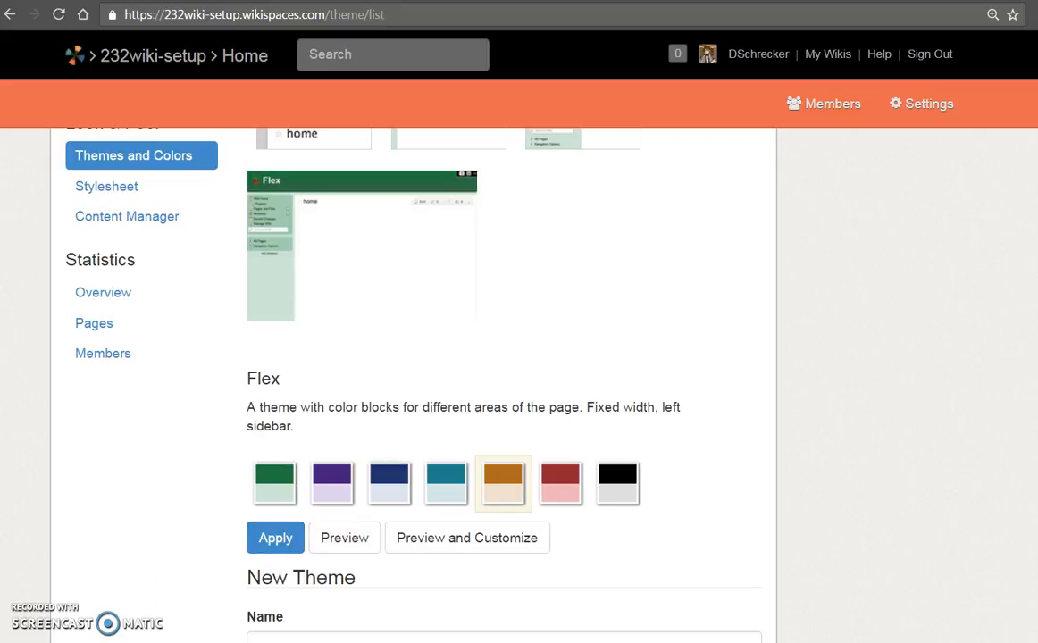
- Preview the Flex theme in its orange colour variant, then apply it to 232wiki-setup
left_click(343, 538)
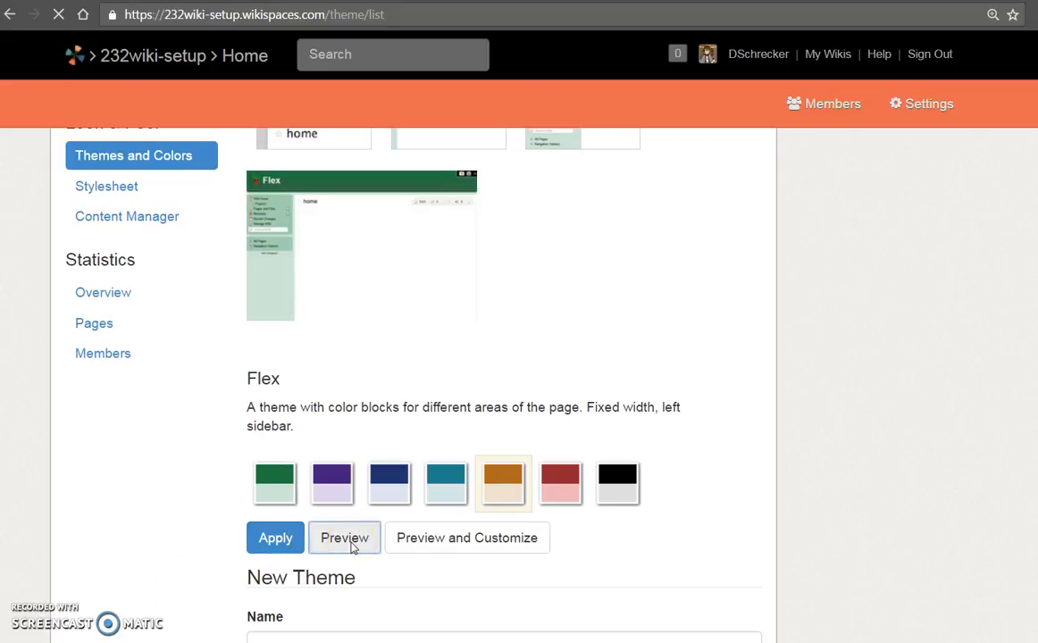
left_click(343, 538)
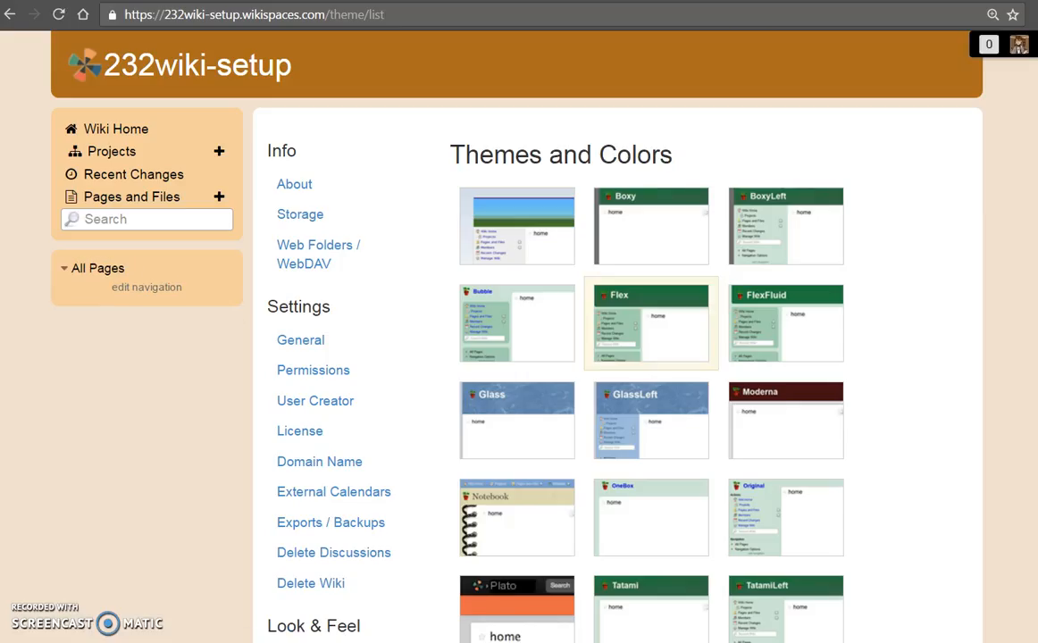
scroll("down", 3)
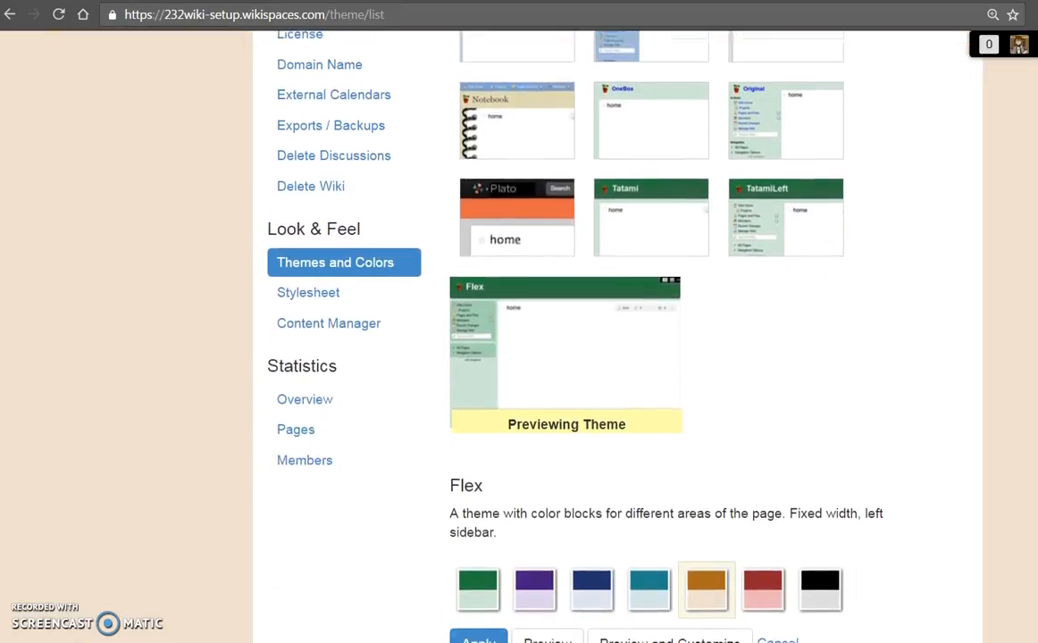
scroll("down", 3)
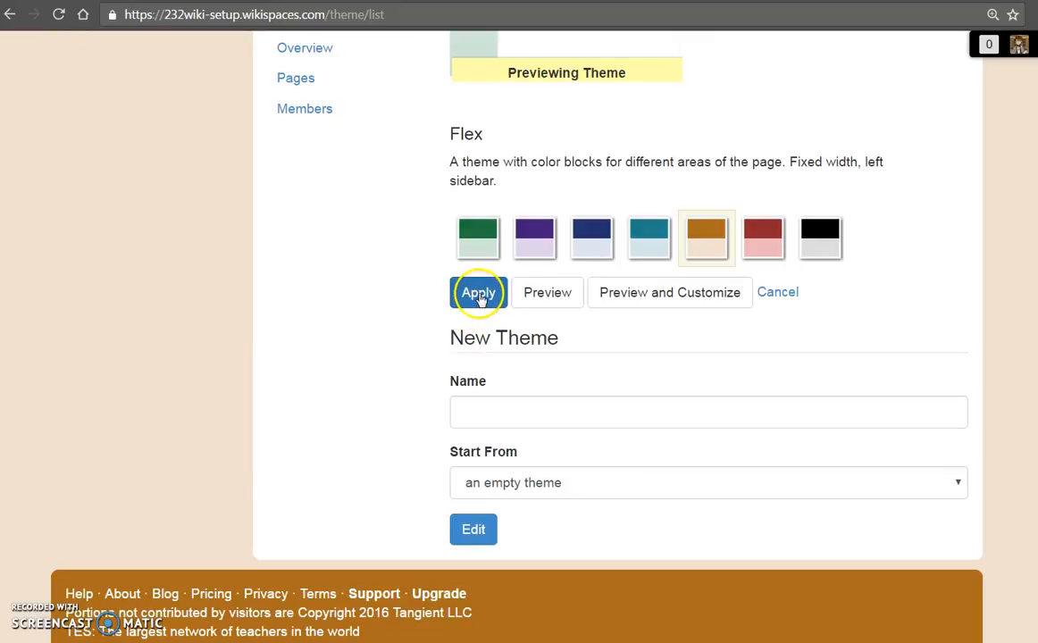
left_click(479, 293)
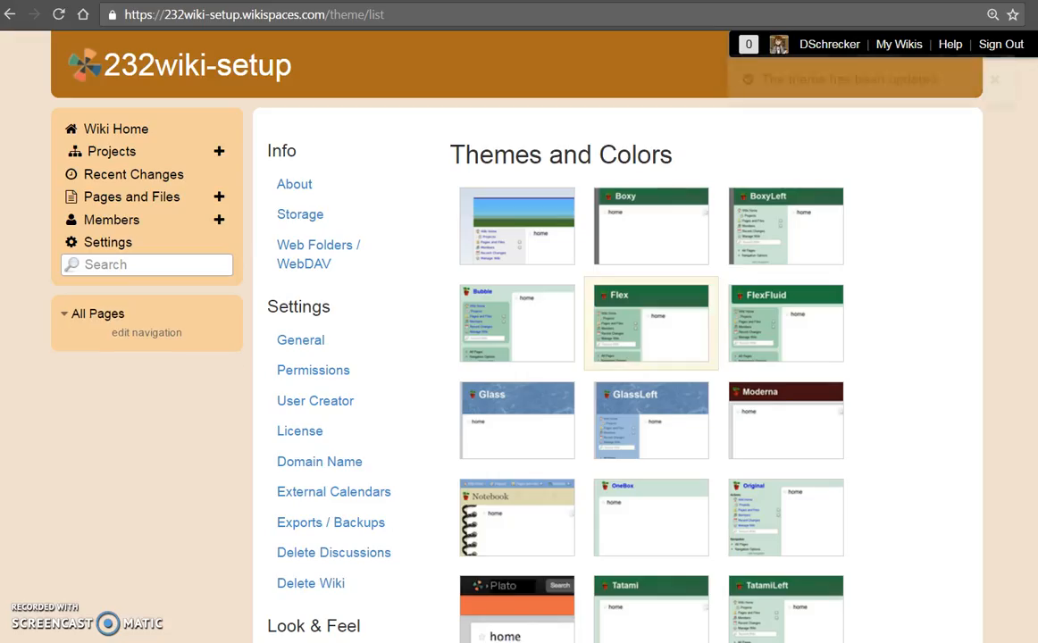